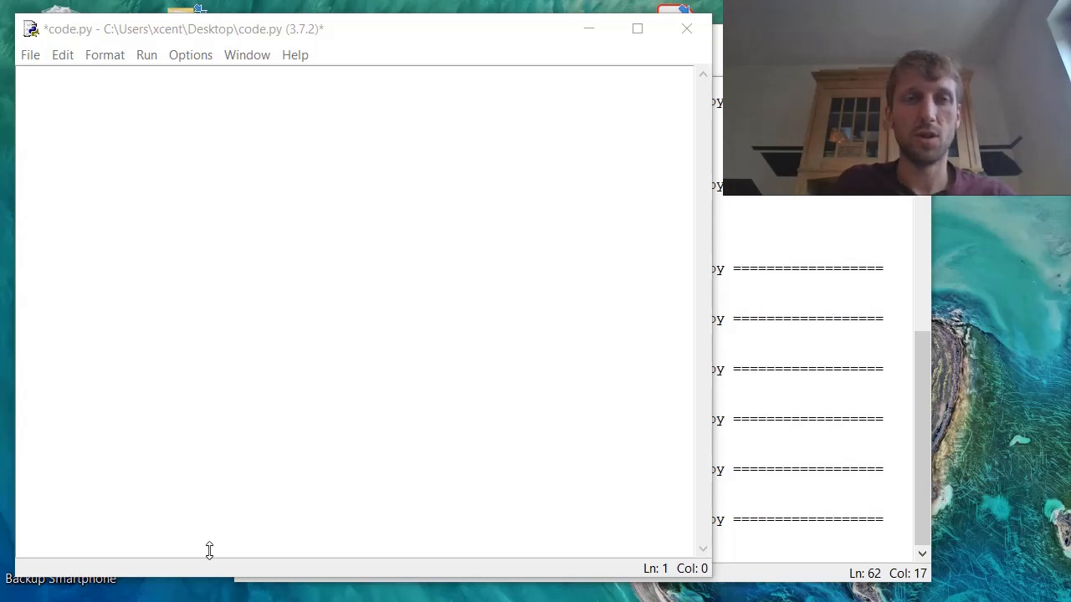
Step: Save code.py and define s = "universe" under an # indexing comment
{"action": "key", "text": "ctrl+s"}
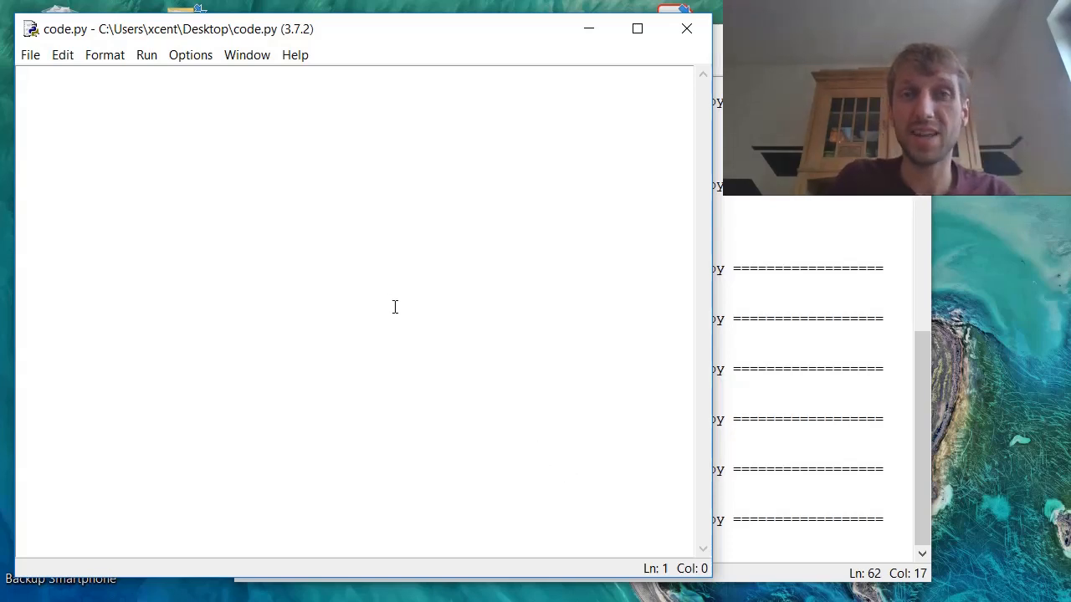
{"action": "mouse_move", "coordinate": [376, 289]}
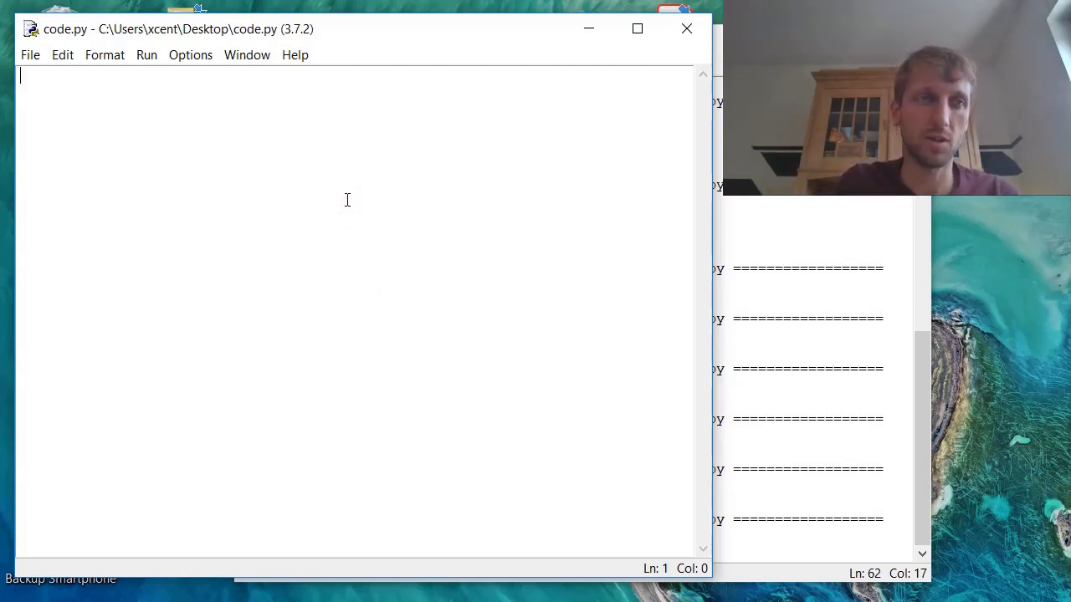
{"action": "type", "text": "s ="}
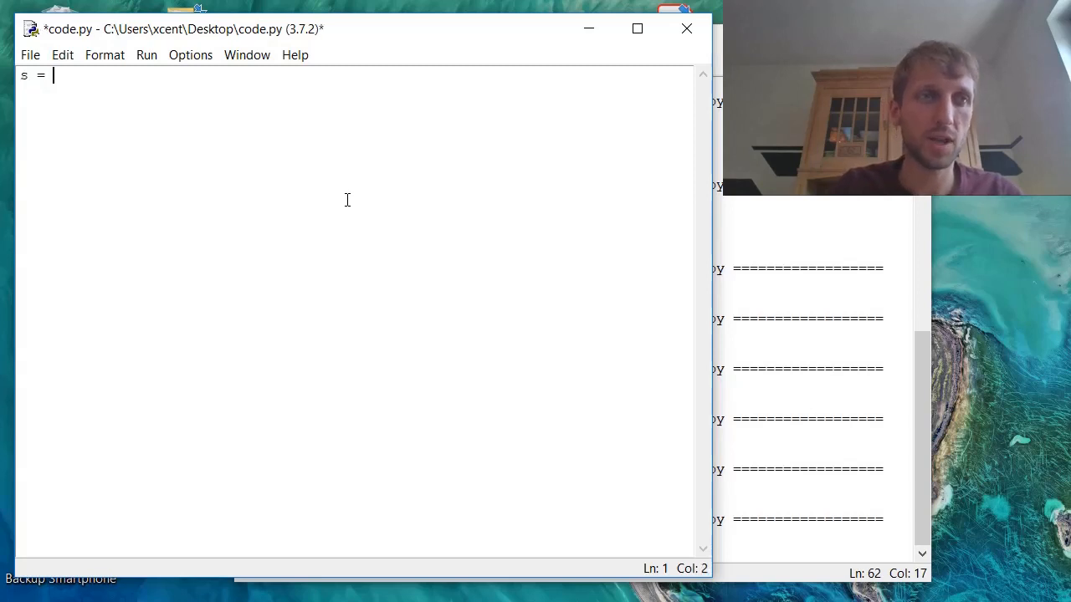
{"action": "type", "text": "\"universe\""}
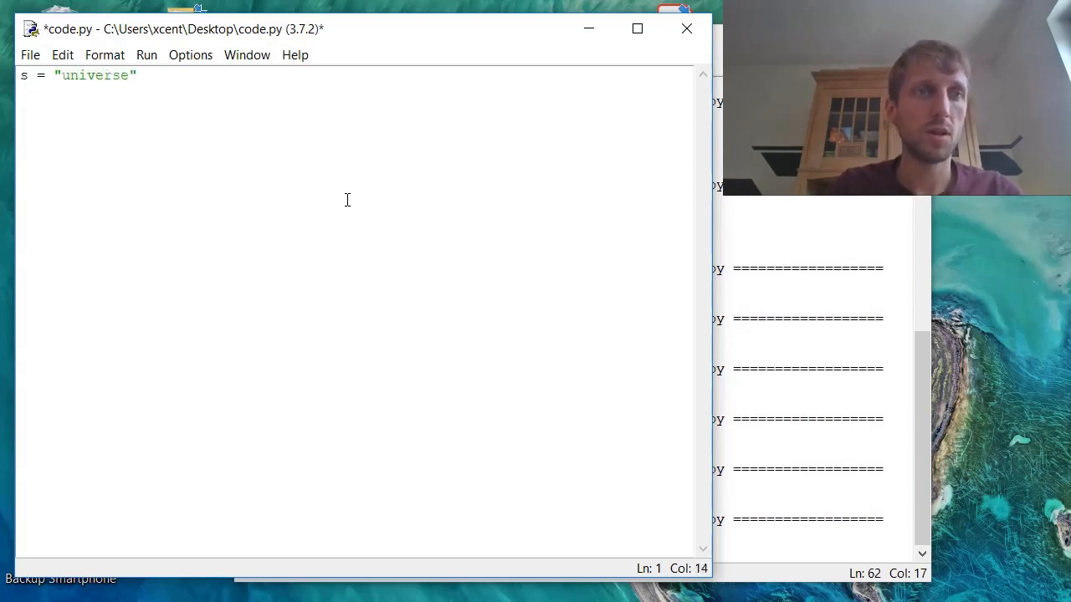
{"action": "type", "text": "rin"}
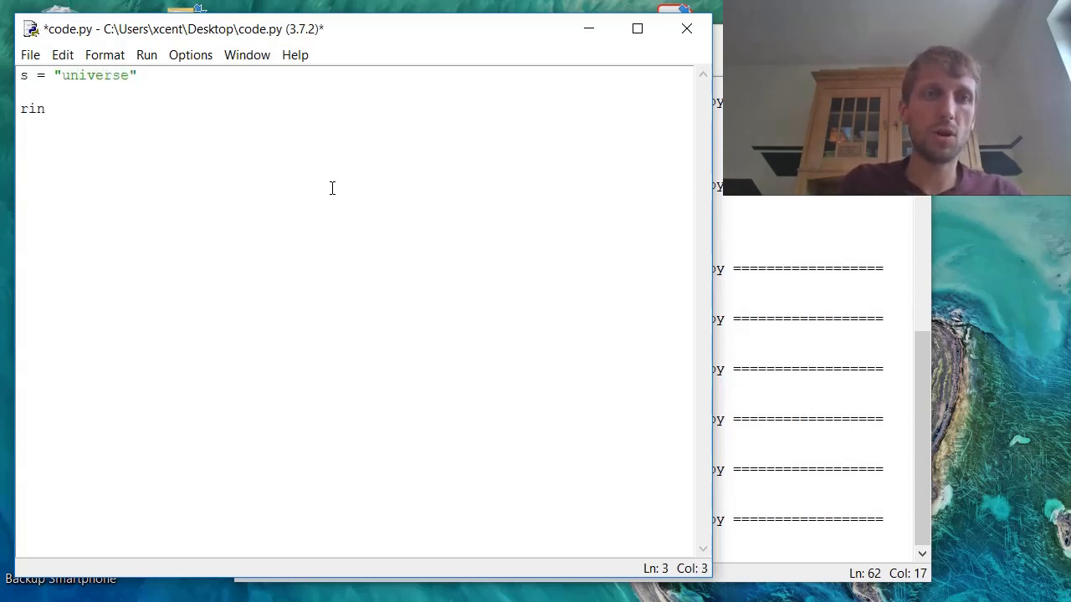
{"action": "type", "text": "# in"}
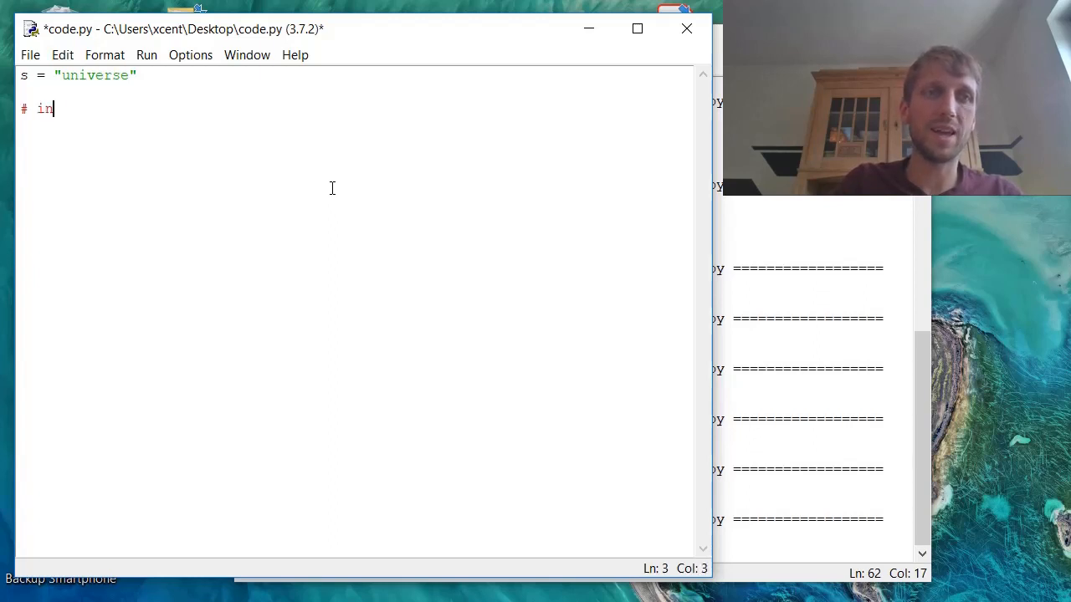
{"action": "type", "text": "dexing"}
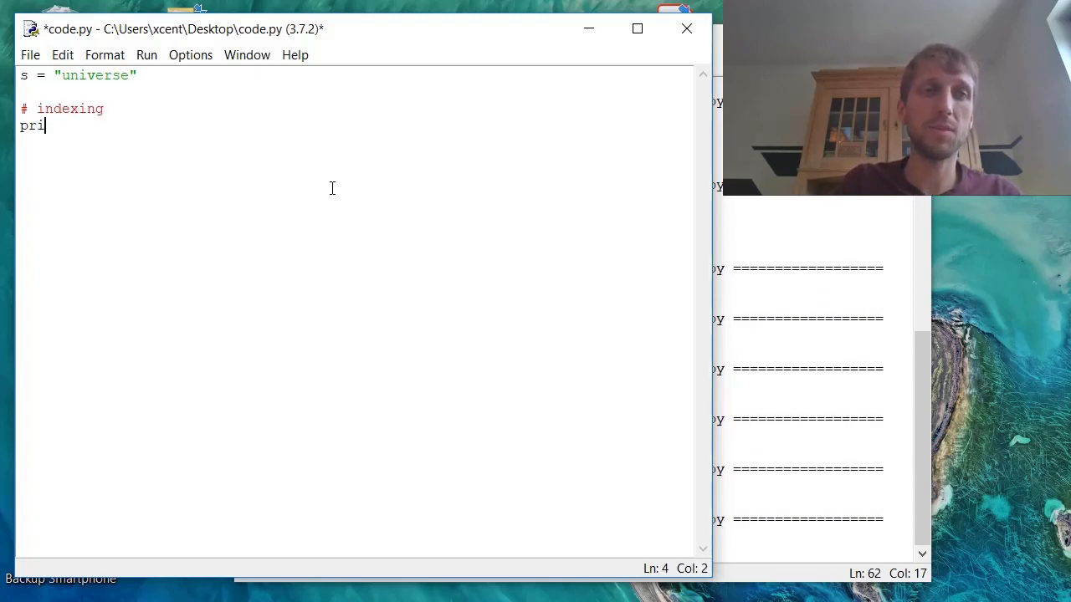
Step: Print s[4], then save and run the script
{"action": "type", "text": "nt(s["}
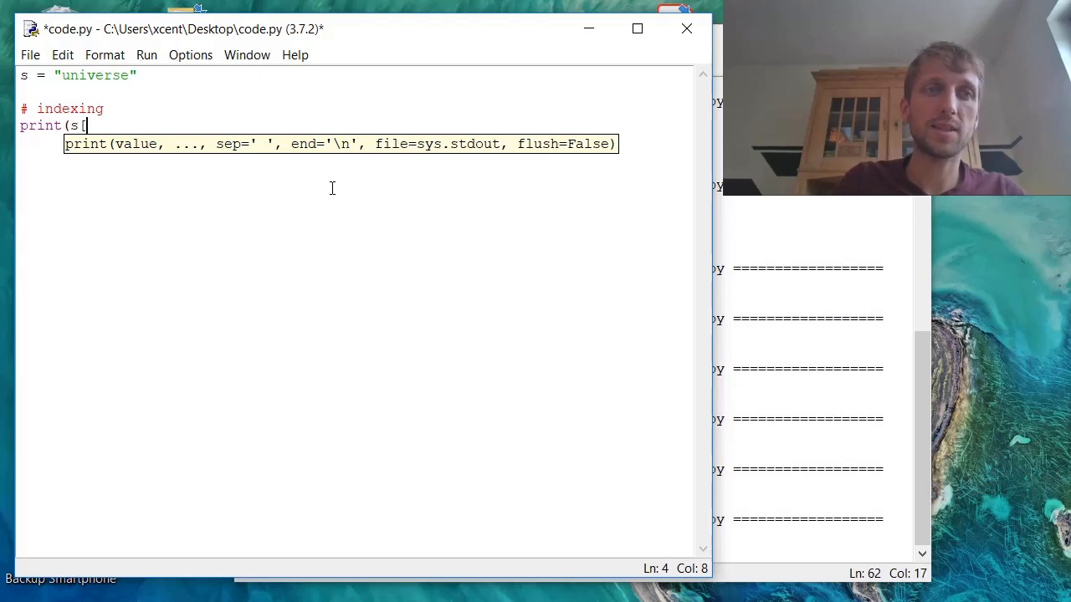
{"action": "type", "text": "0"}
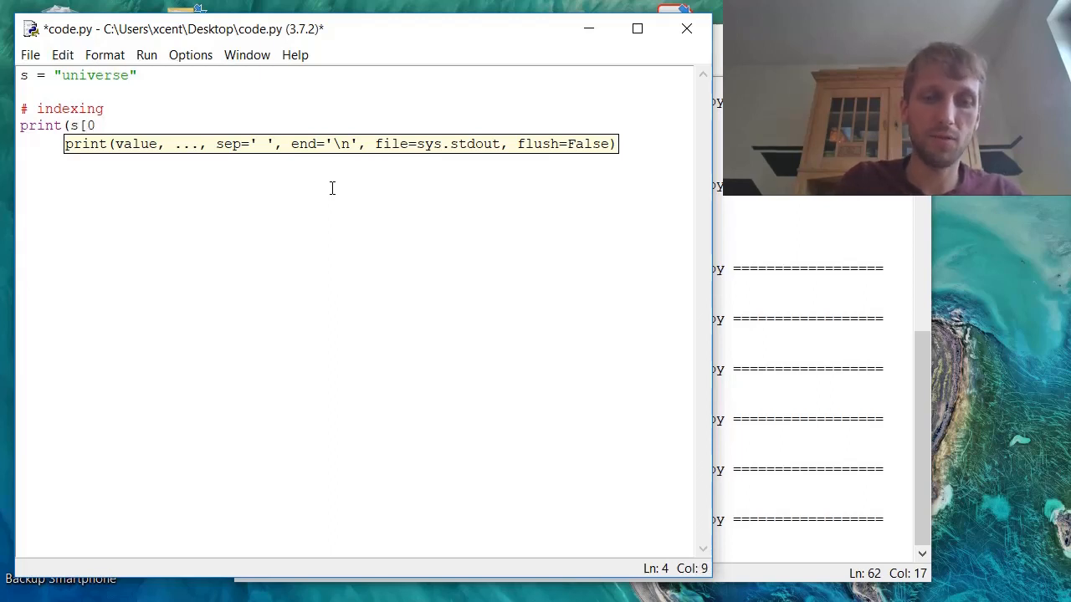
{"action": "type", "text": "])"}
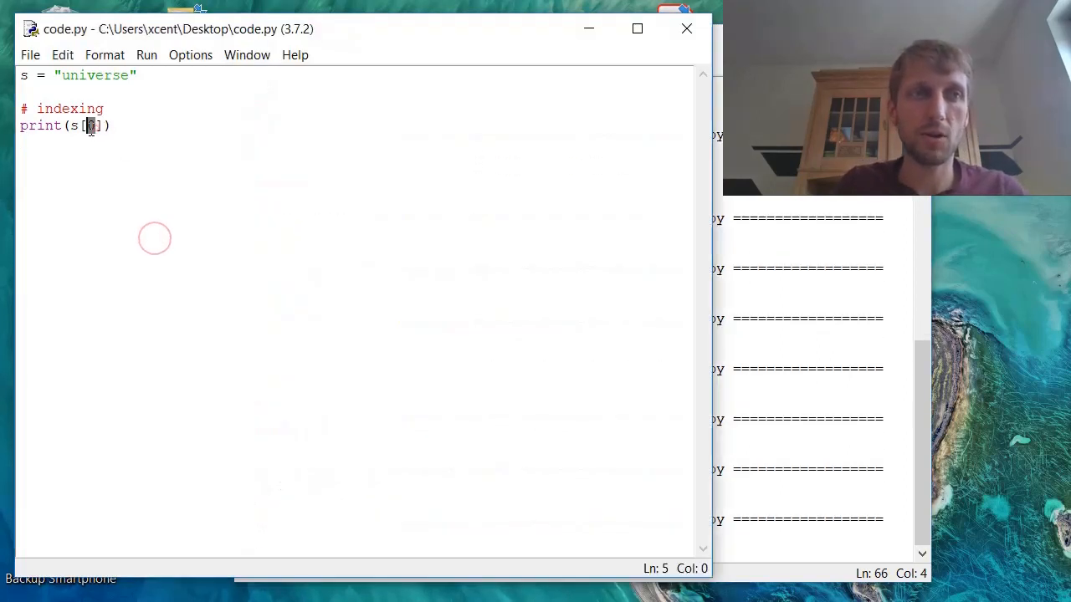
{"action": "type", "text": "4"}
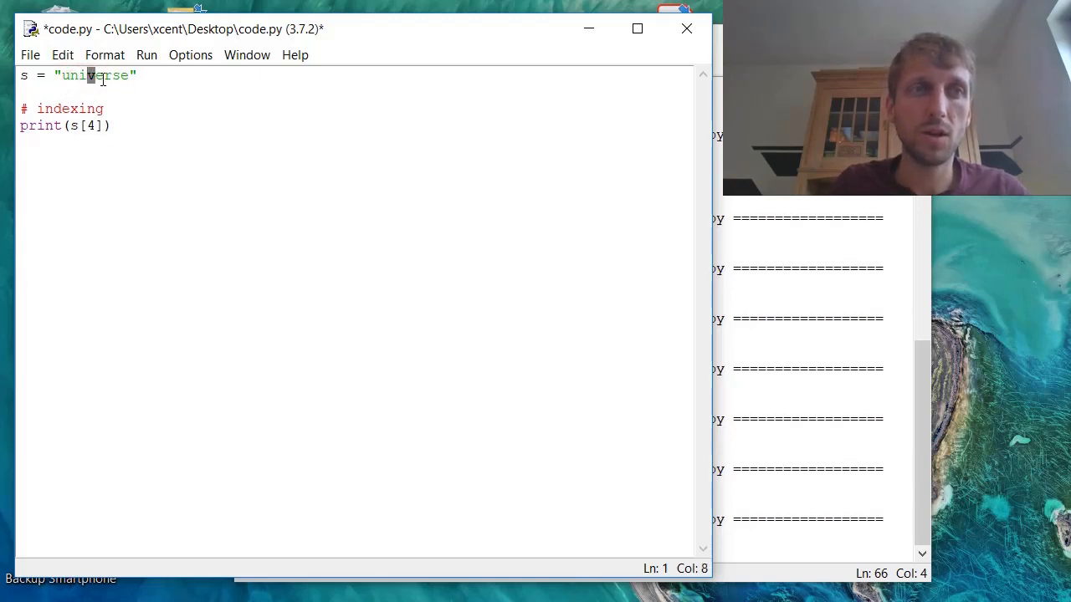
{"action": "key", "text": "ctrl+s"}
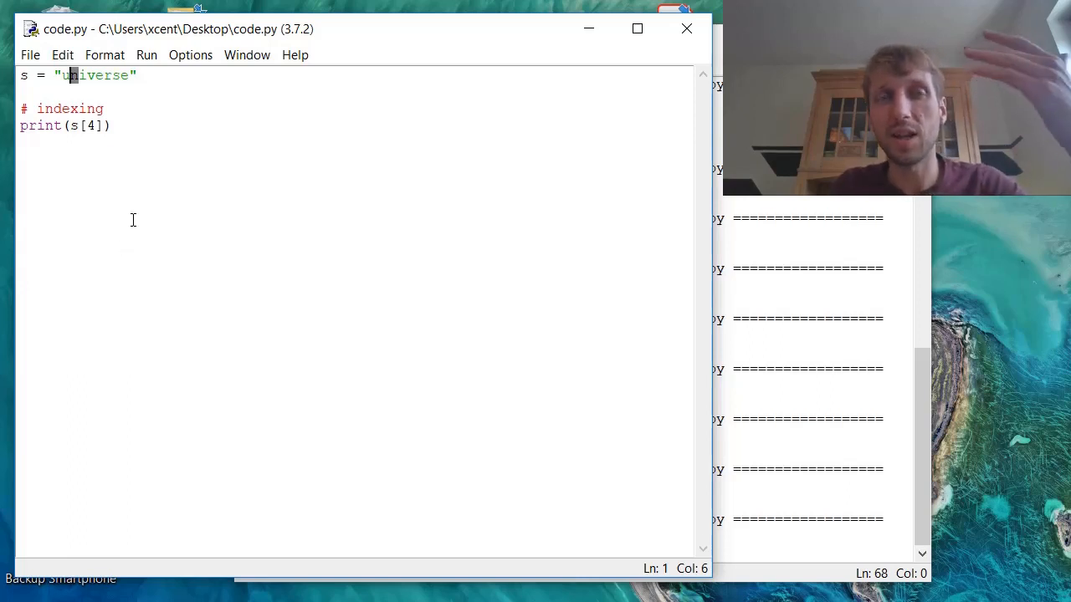
{"action": "left_click", "coordinate": [218, 203]}
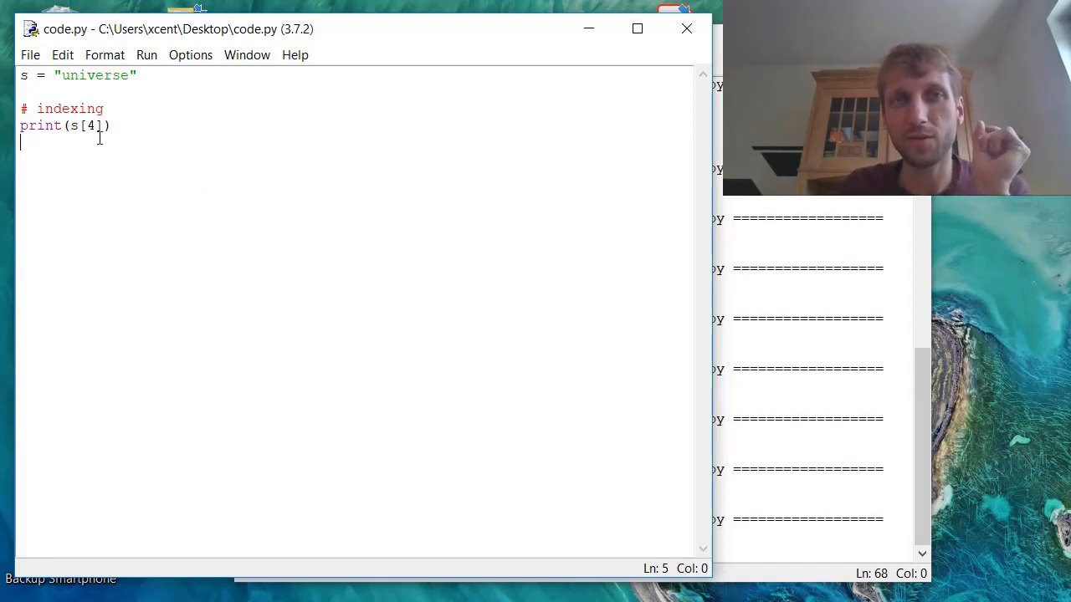
Step: Add a # slicing comment and print(s[1:4]) below the indexing code
{"action": "type", "text": "#"}
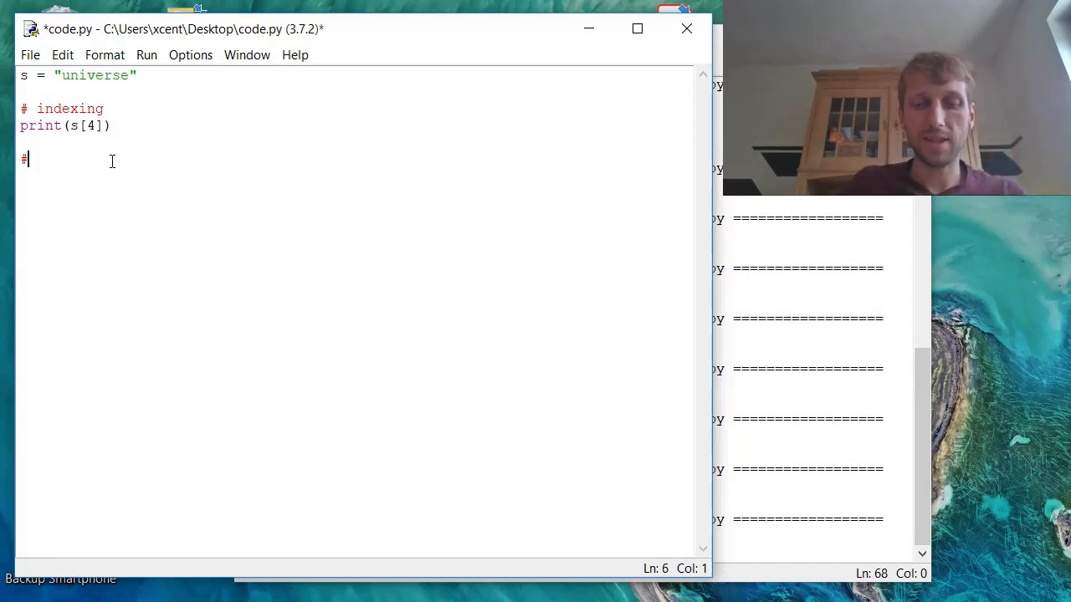
{"action": "type", "text": "slicing"}
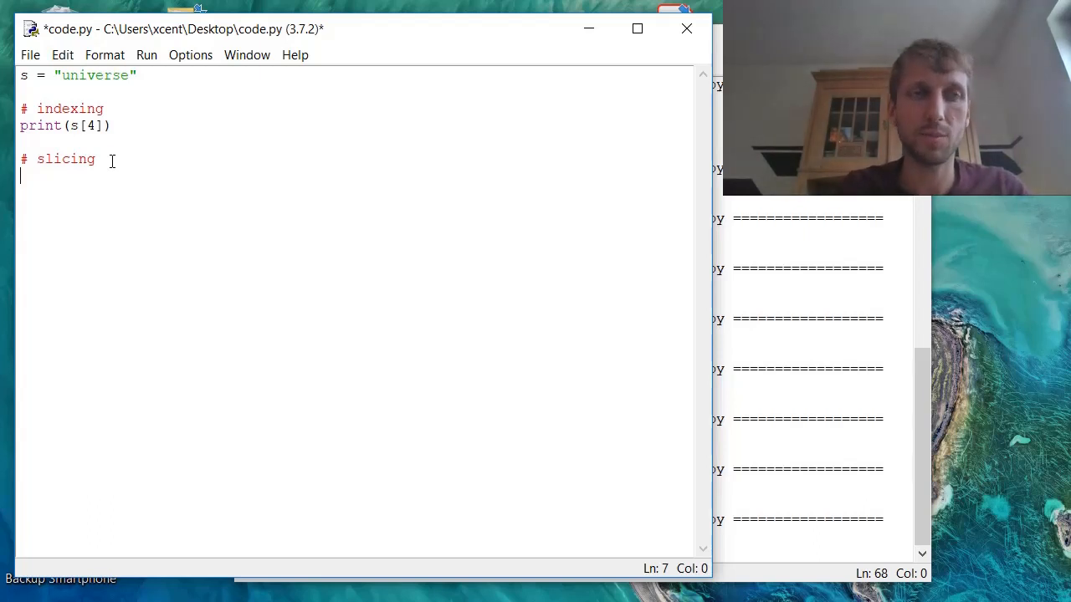
{"action": "type", "text": "print(s["}
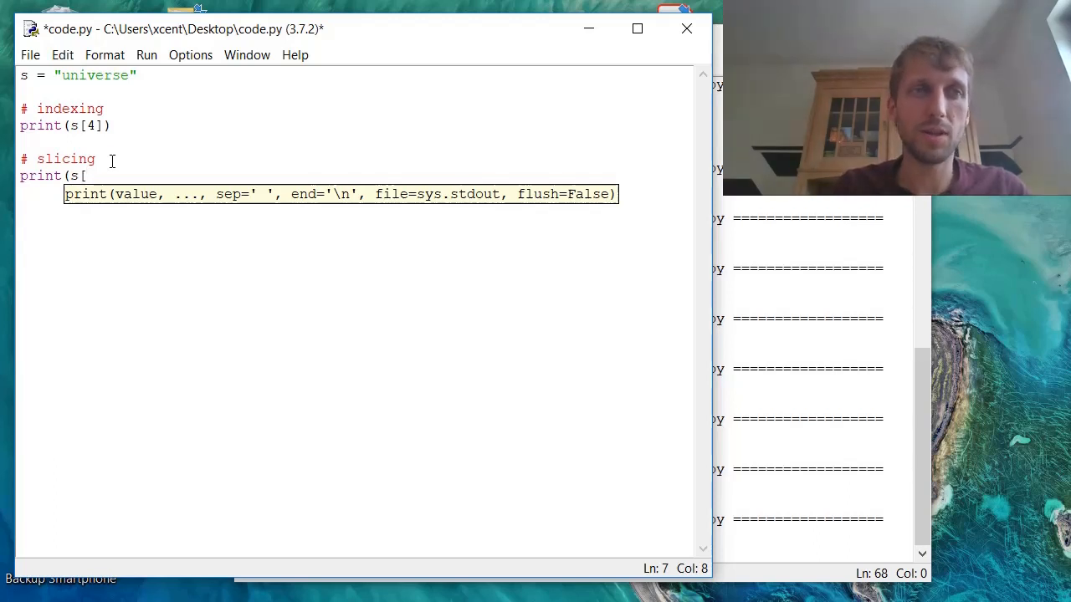
{"action": "type", "text": "0"}
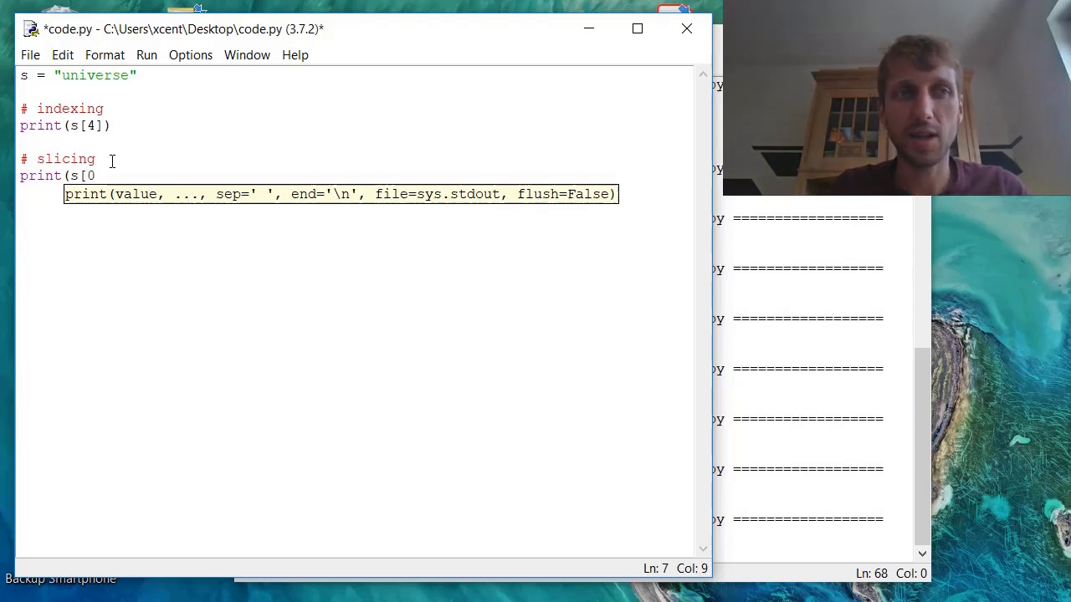
{"action": "type", "text": "1:"}
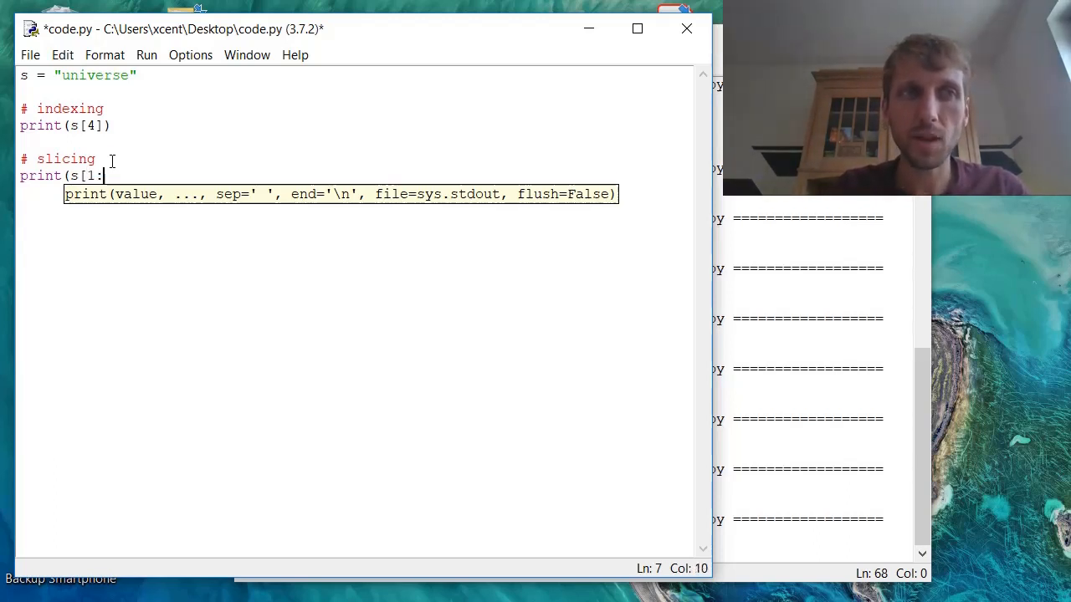
{"action": "type", "text": "4"}
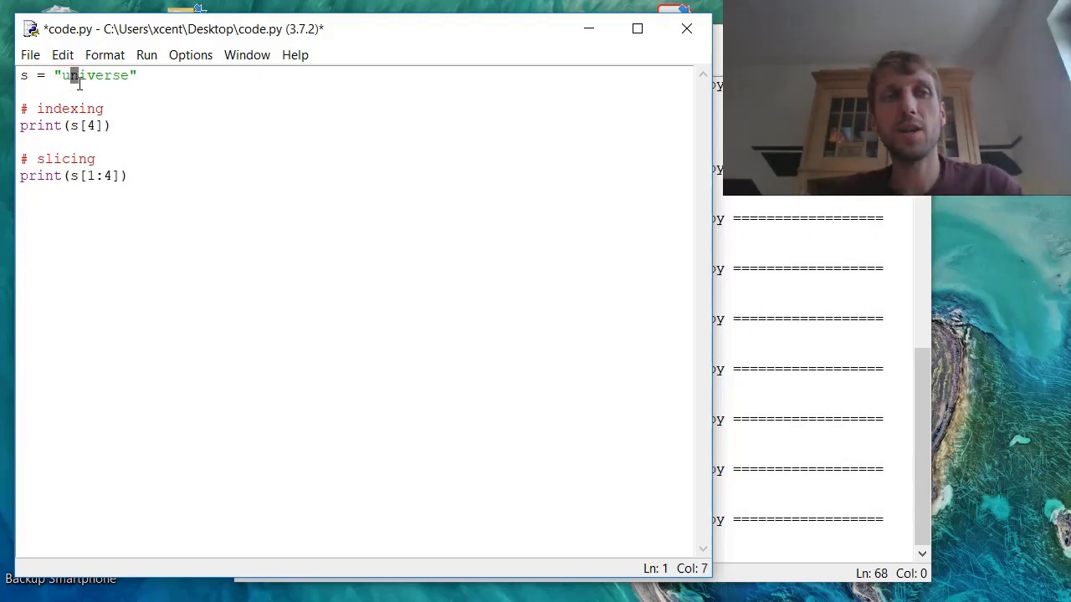
Step: Point out where slice s[1:4] starts and stops in universe
{"action": "left_click", "coordinate": [104, 176]}
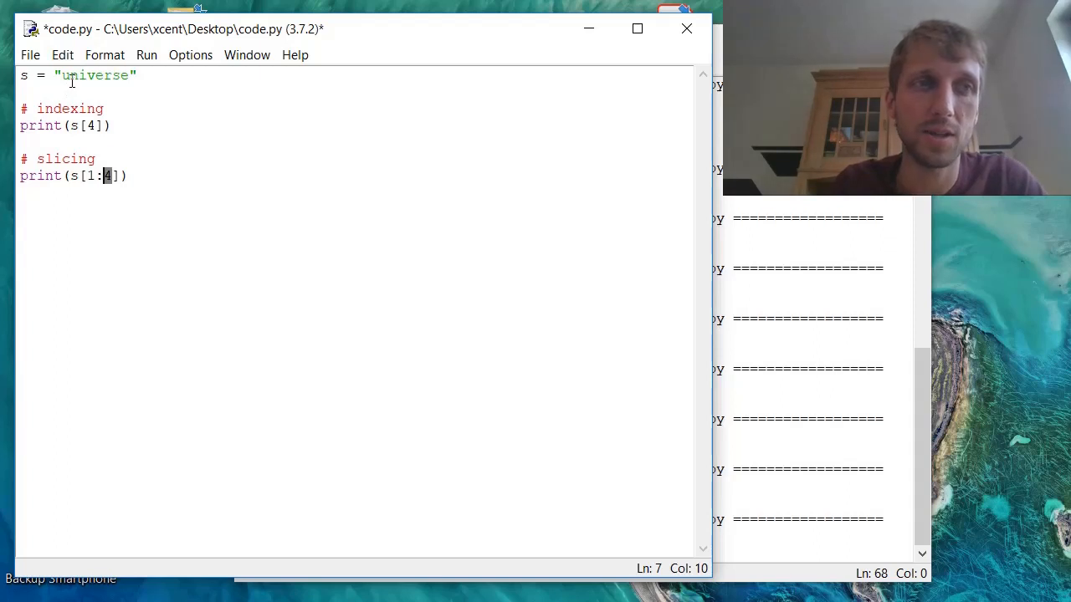
{"action": "left_click", "coordinate": [84, 76]}
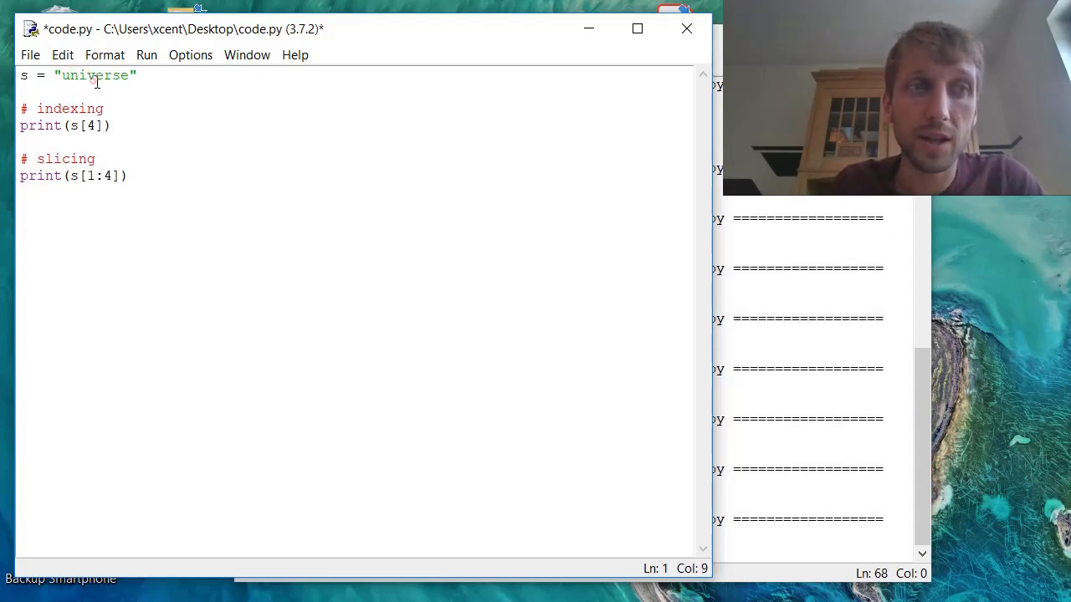
{"action": "left_click", "coordinate": [94, 76]}
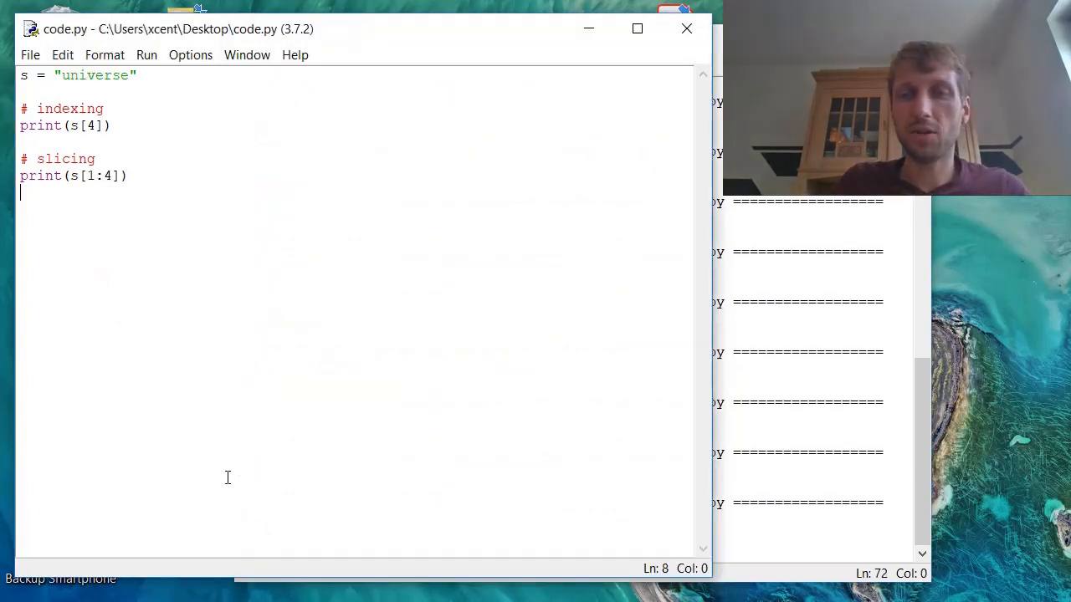
Step: Write the comment # word[start:stop:size] and highlight the print(s[1:4]) line
{"action": "type", "text": "#"}
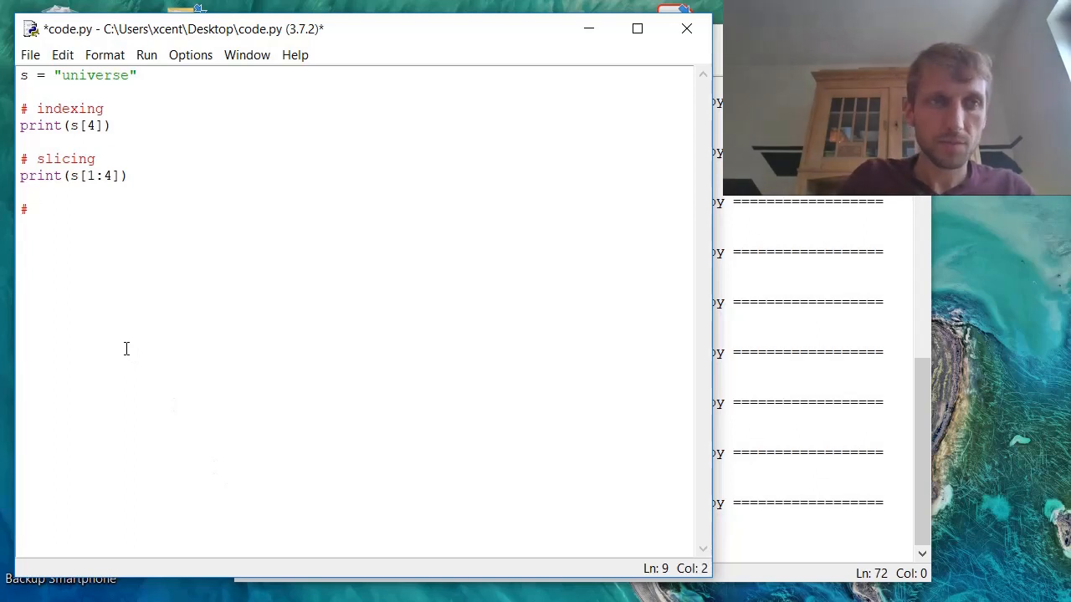
{"action": "type", "text": "wor"}
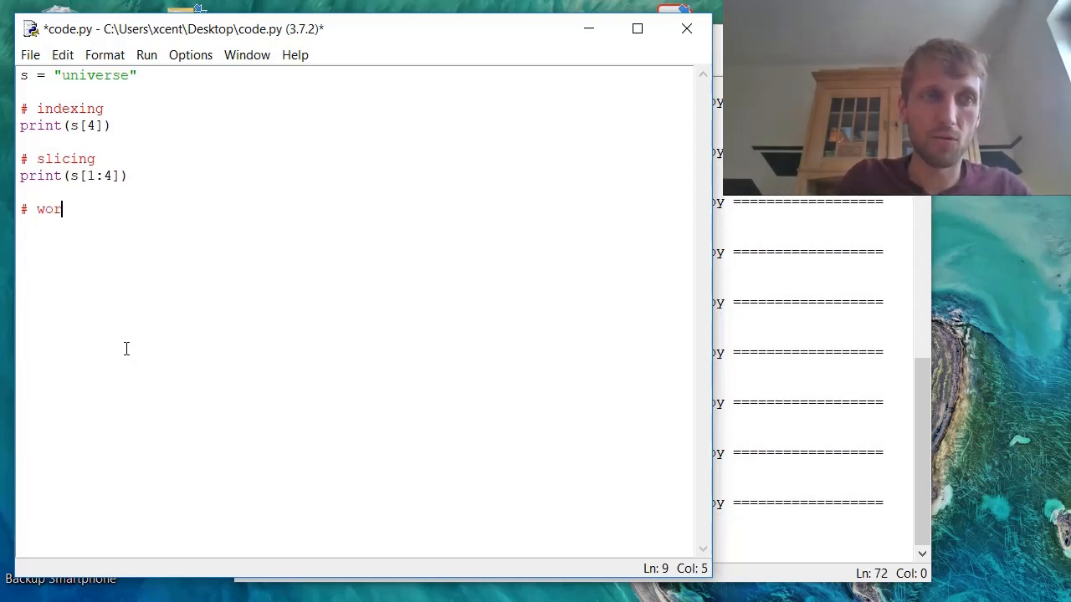
{"action": "type", "text": "d[sta"}
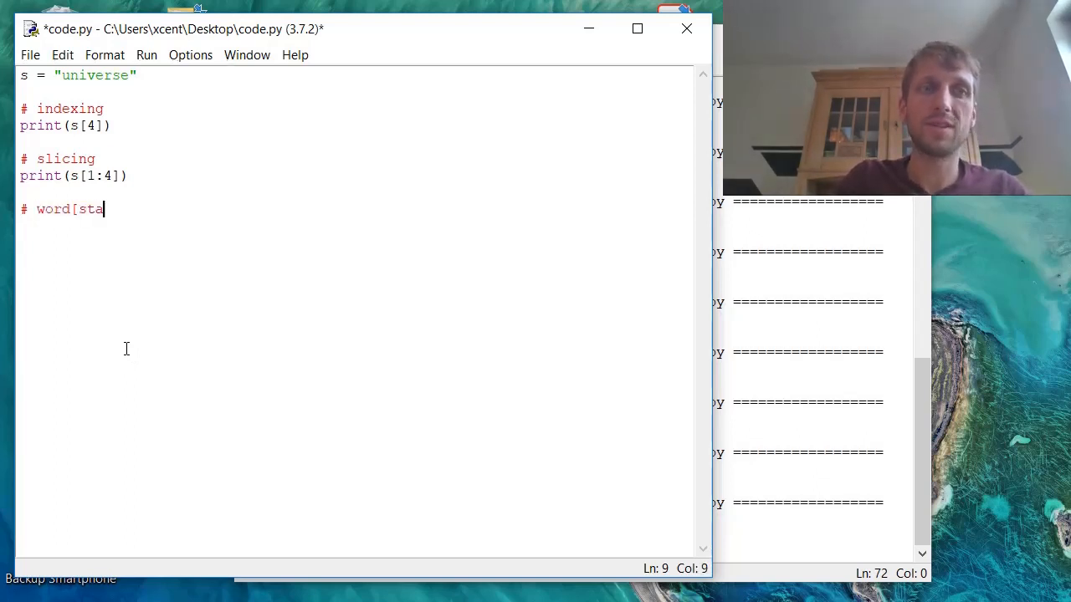
{"action": "type", "text": "rt:stop:s"}
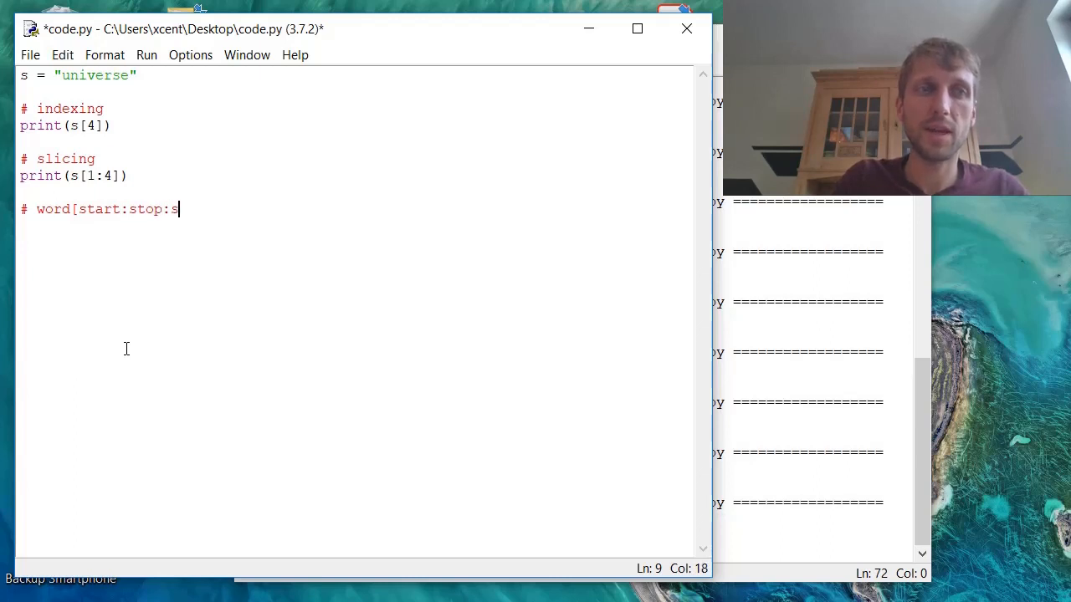
{"action": "type", "text": "ize]"}
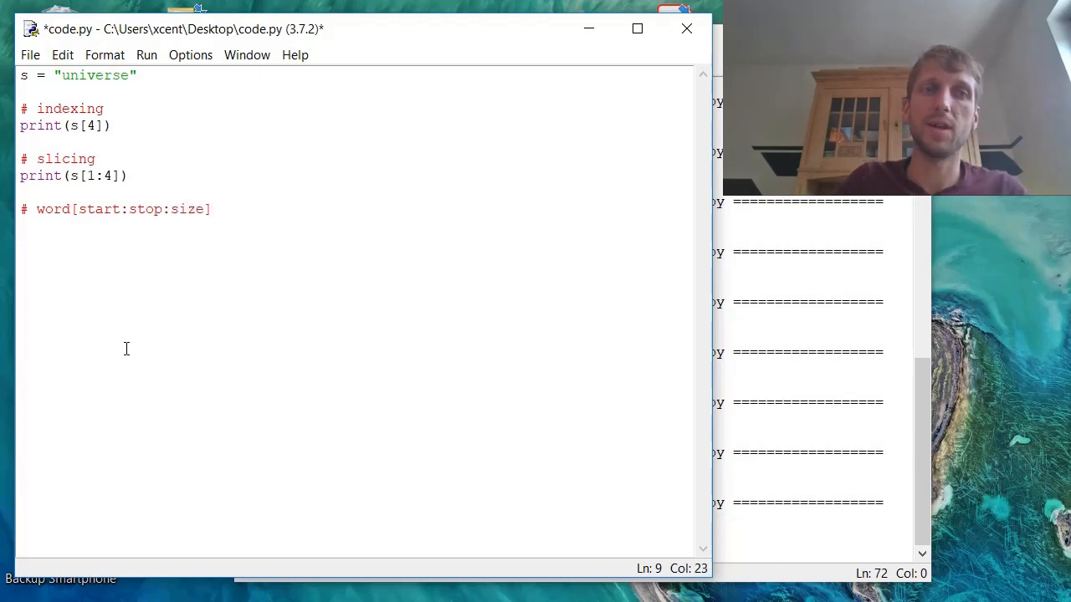
{"action": "double_click", "coordinate": [187, 209]}
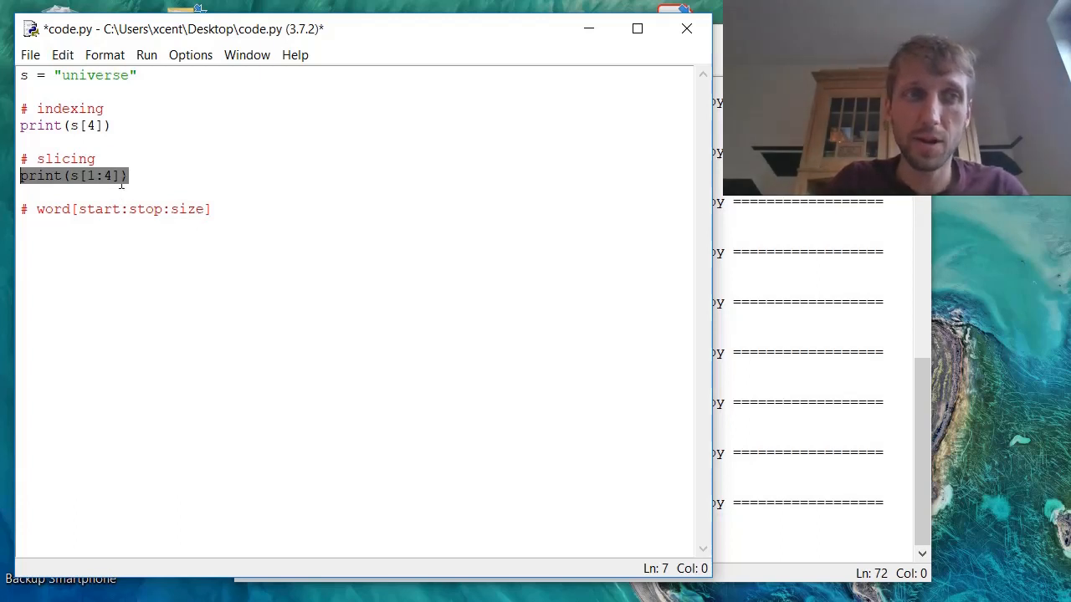
Step: Change the slice to s[0:8:2] and run it
{"action": "type", "text": "."}
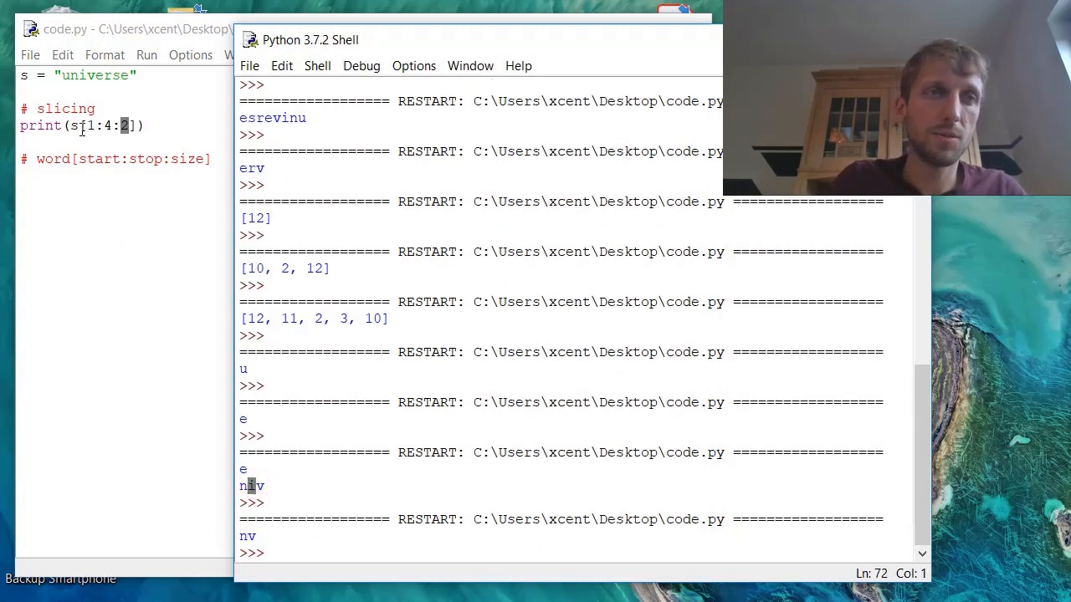
{"action": "left_click", "coordinate": [91, 125]}
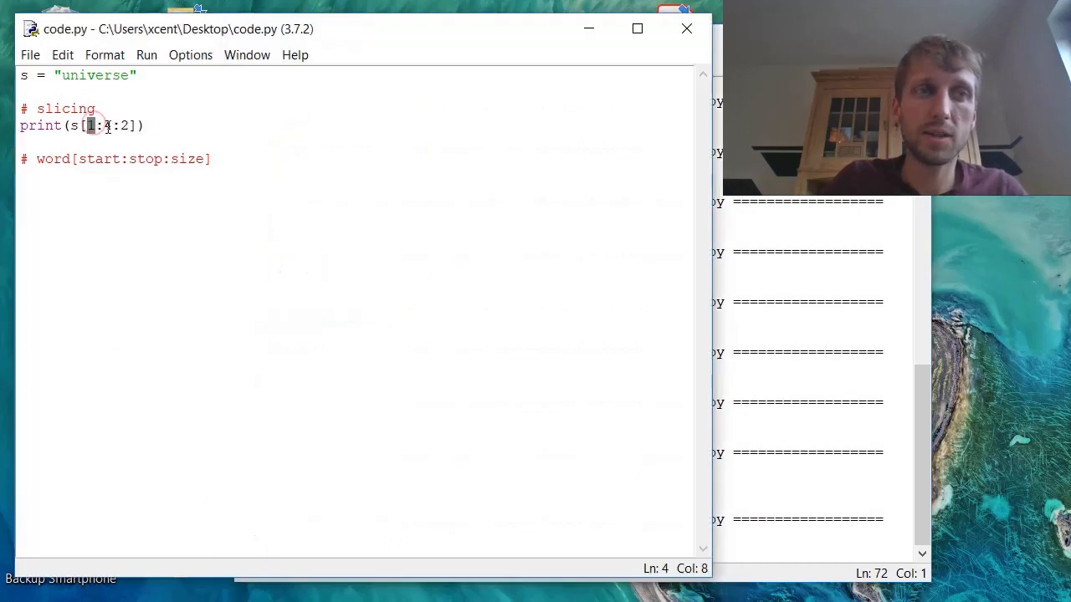
{"action": "type", "text": "4"}
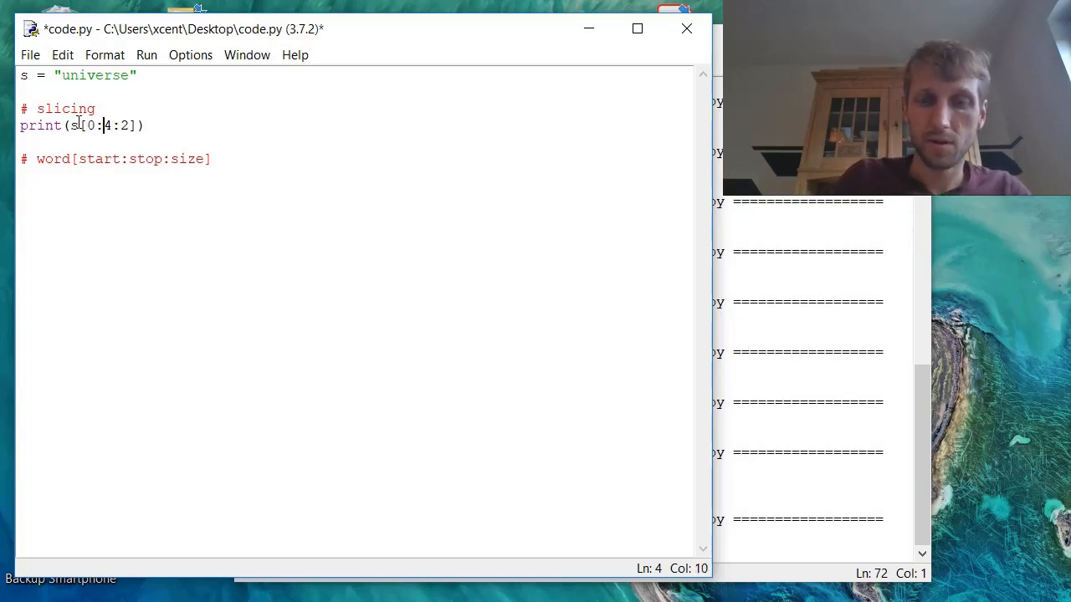
{"action": "type", "text": "8"}
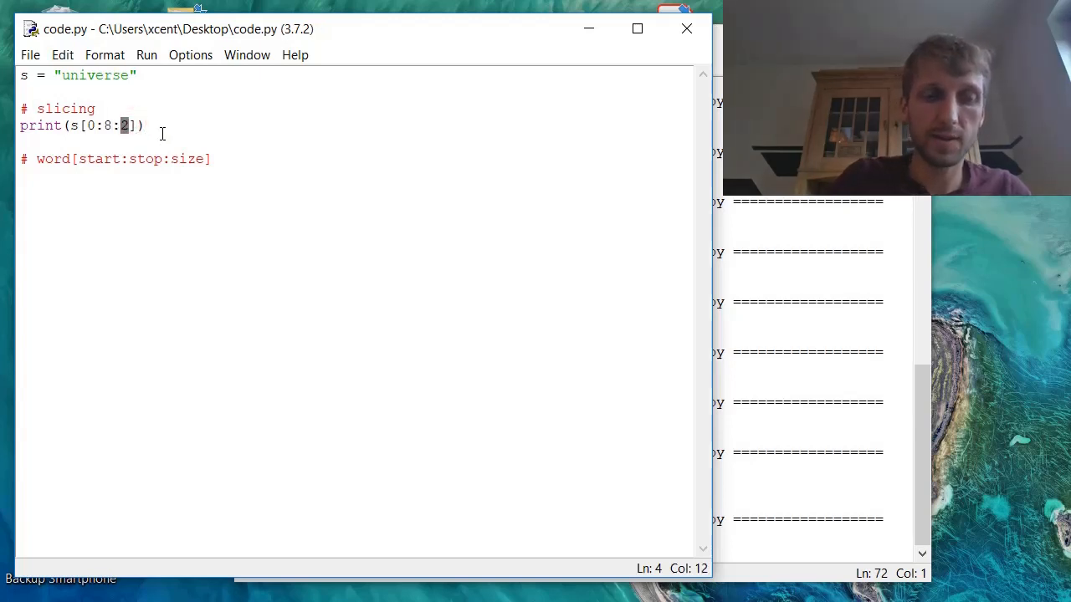
{"action": "key", "text": "F5"}
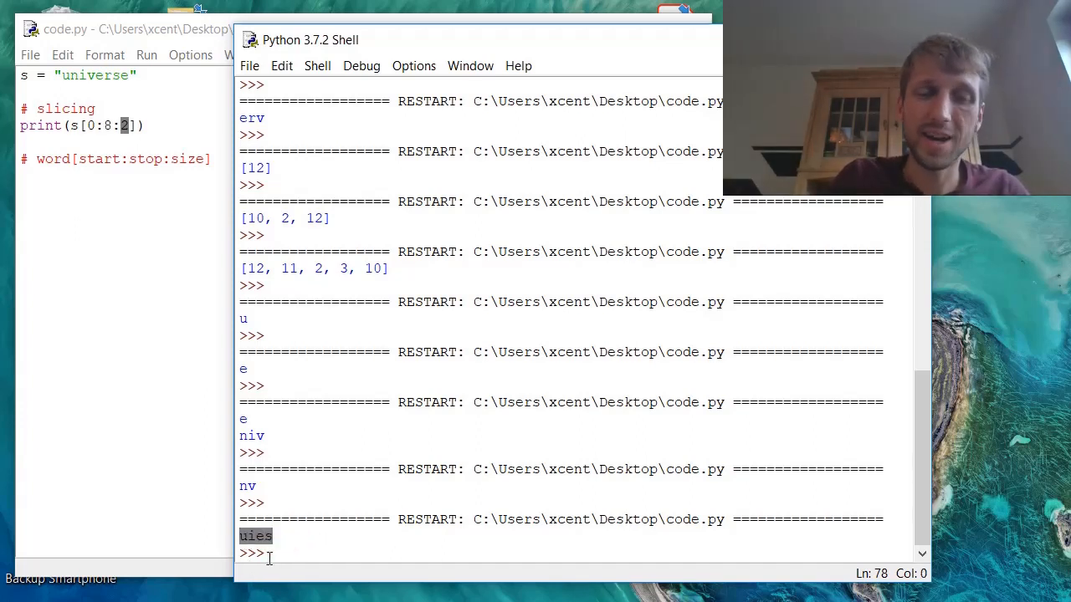
Step: Change the slice step to 3, giving s[0:8:3], and run
{"action": "left_click", "coordinate": [125, 28]}
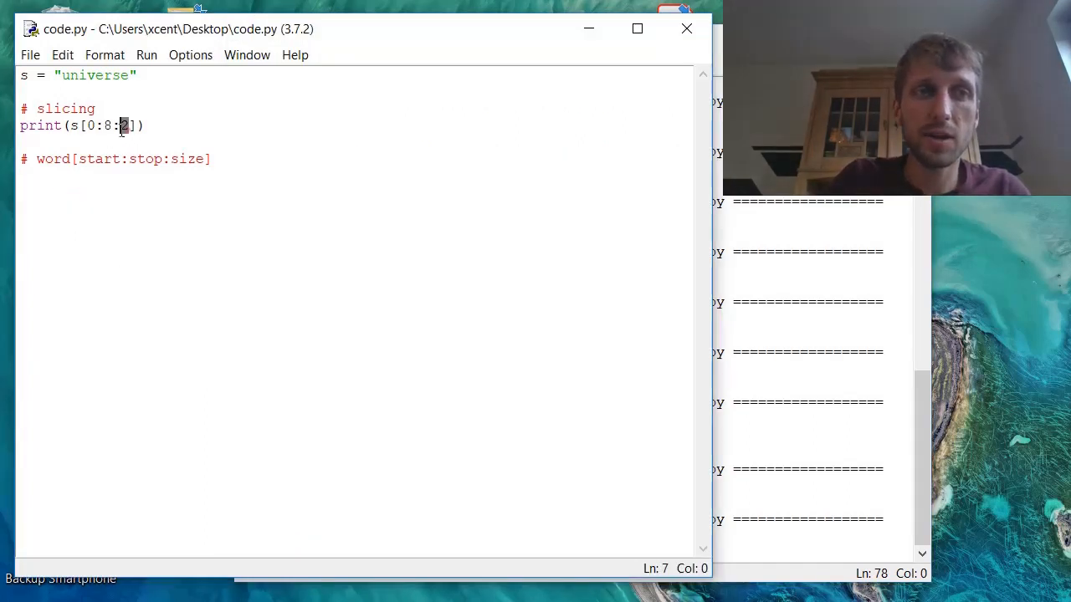
{"action": "type", "text": "3"}
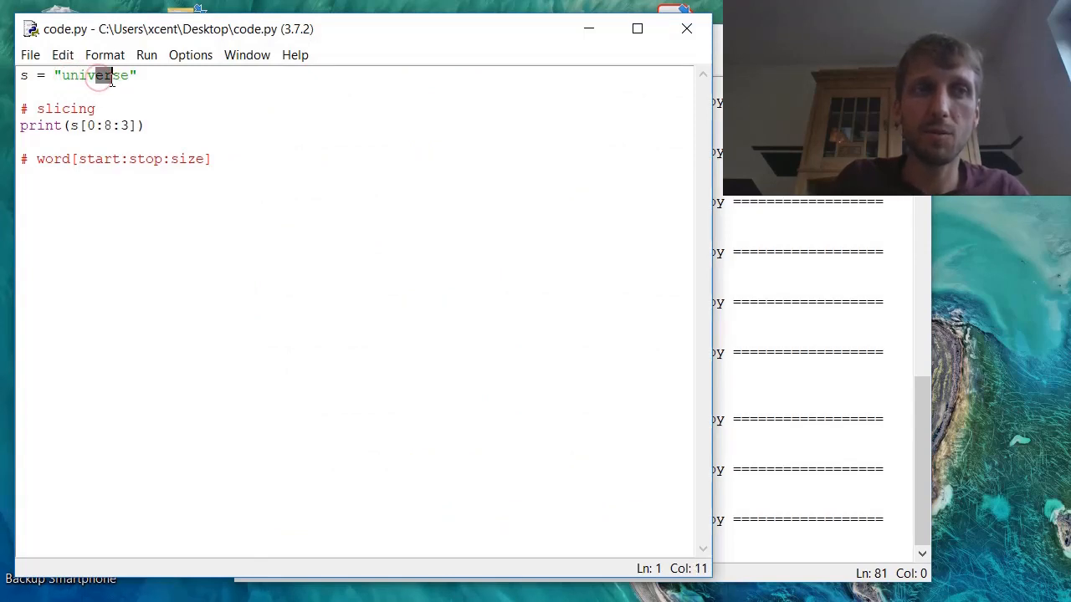
{"action": "key", "text": "alt+tab"}
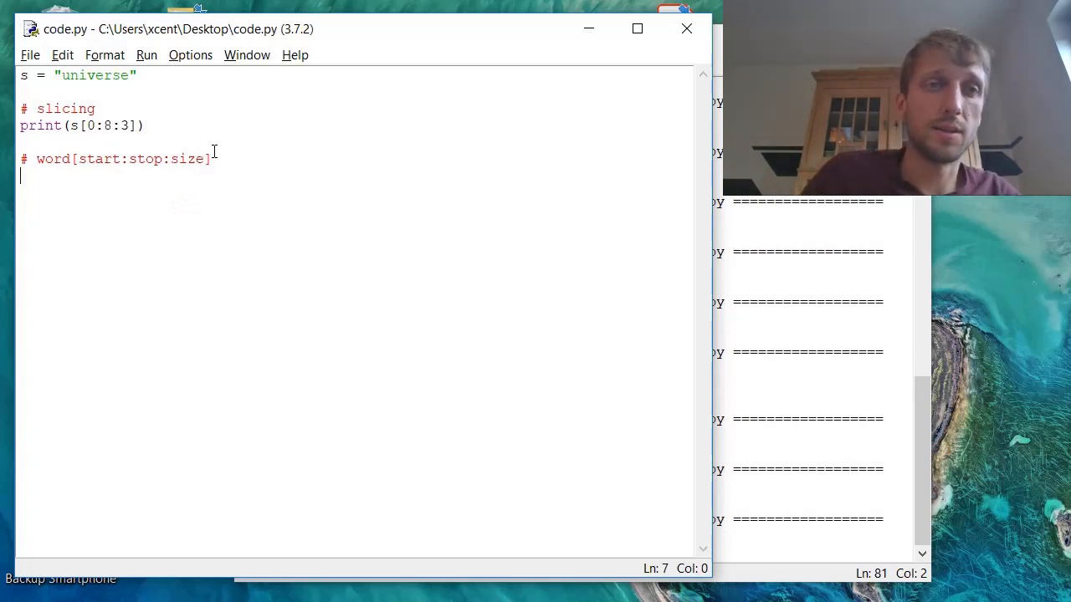
Step: Remove start and stop from the comment, leaving word[::size]
{"action": "double_click", "coordinate": [98, 159]}
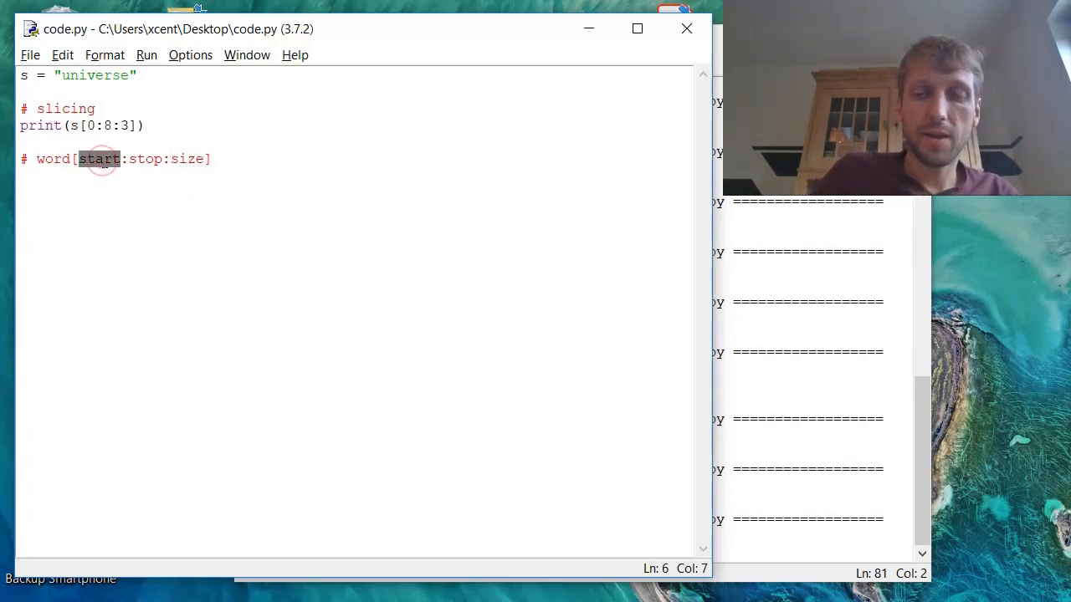
{"action": "key", "text": "Delete"}
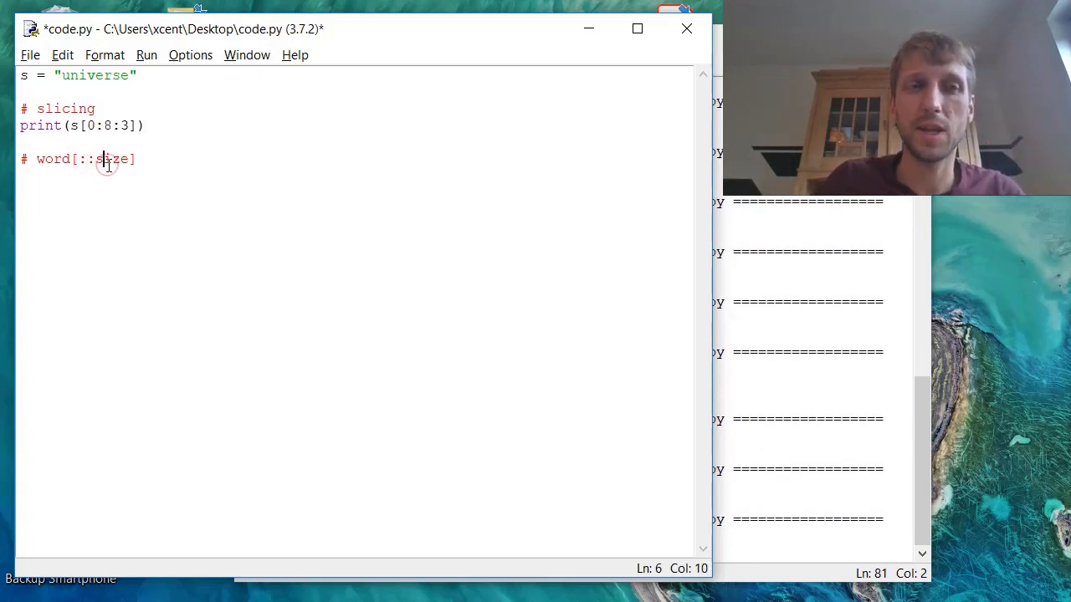
{"action": "double_click", "coordinate": [112, 159]}
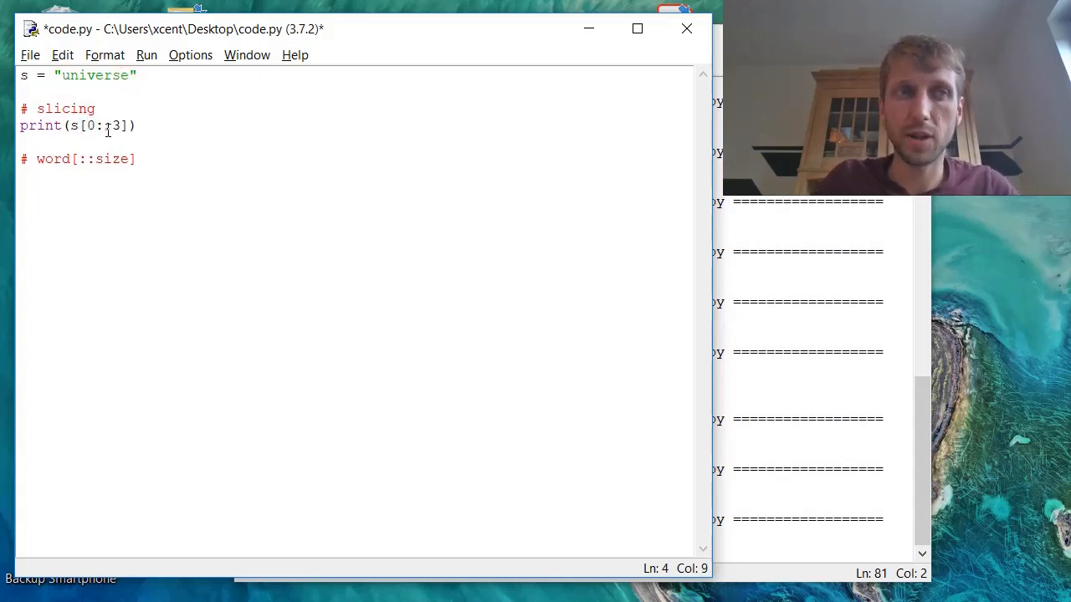
Step: Try len(s) as the slice stop, then erase it
{"action": "type", "text": ":"}
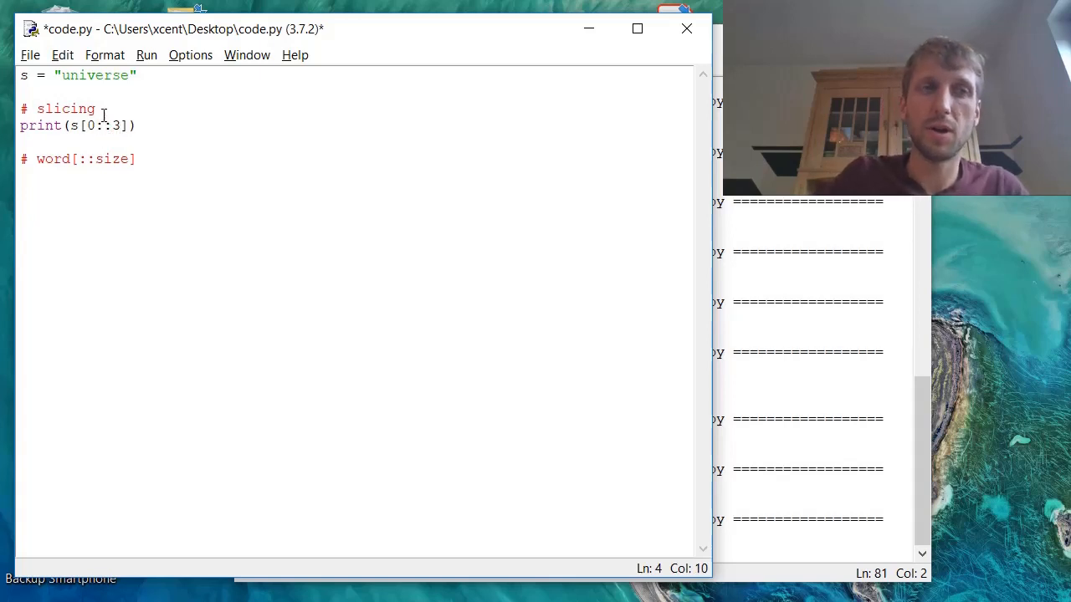
{"action": "type", "text": "len(s"}
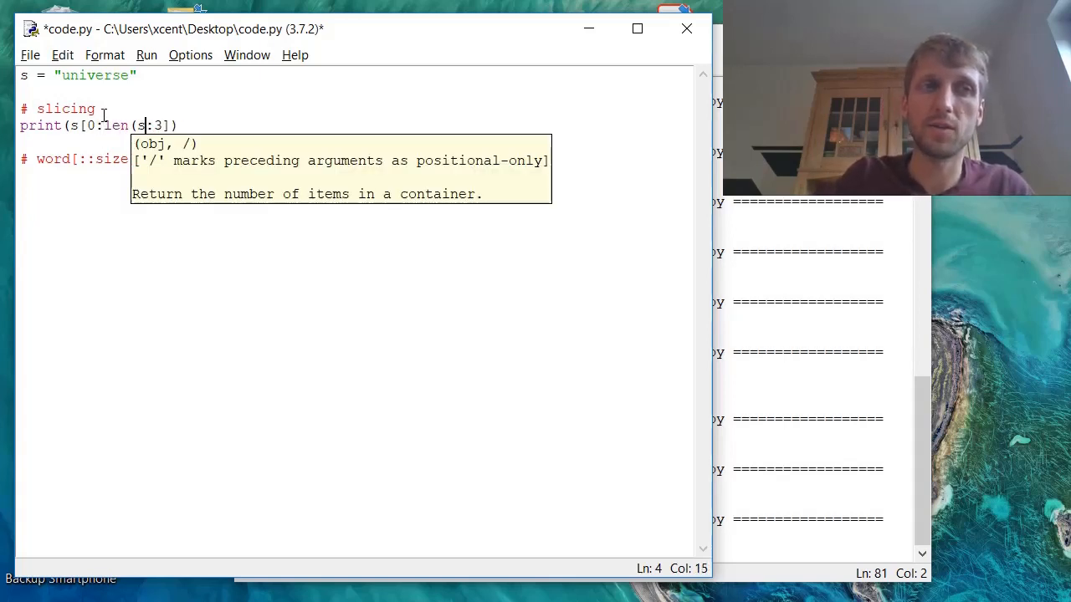
{"action": "type", "text": ")"}
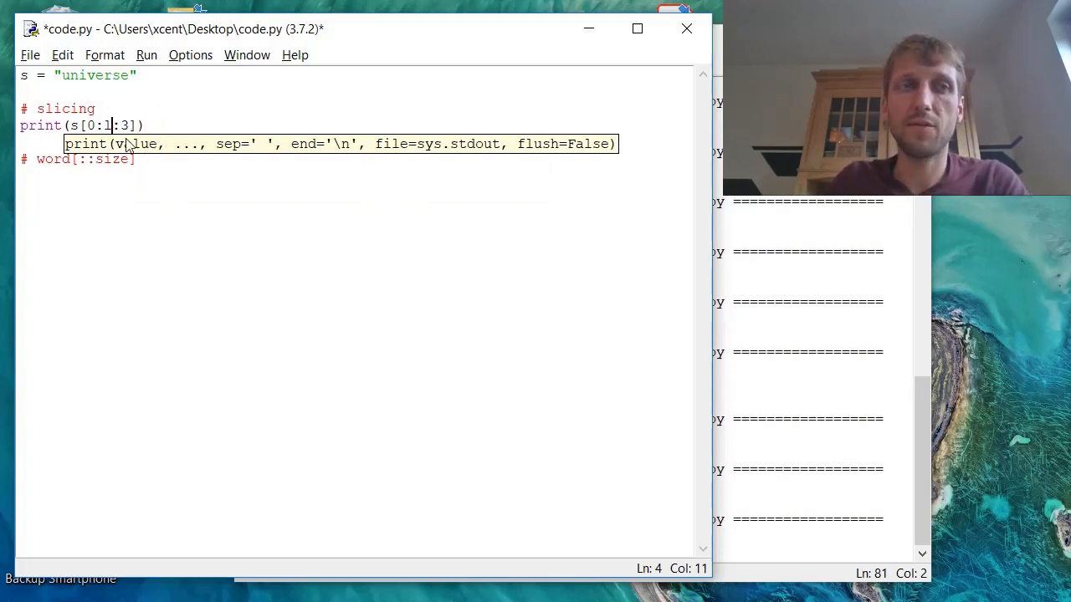
{"action": "key", "text": "BackSpace"}
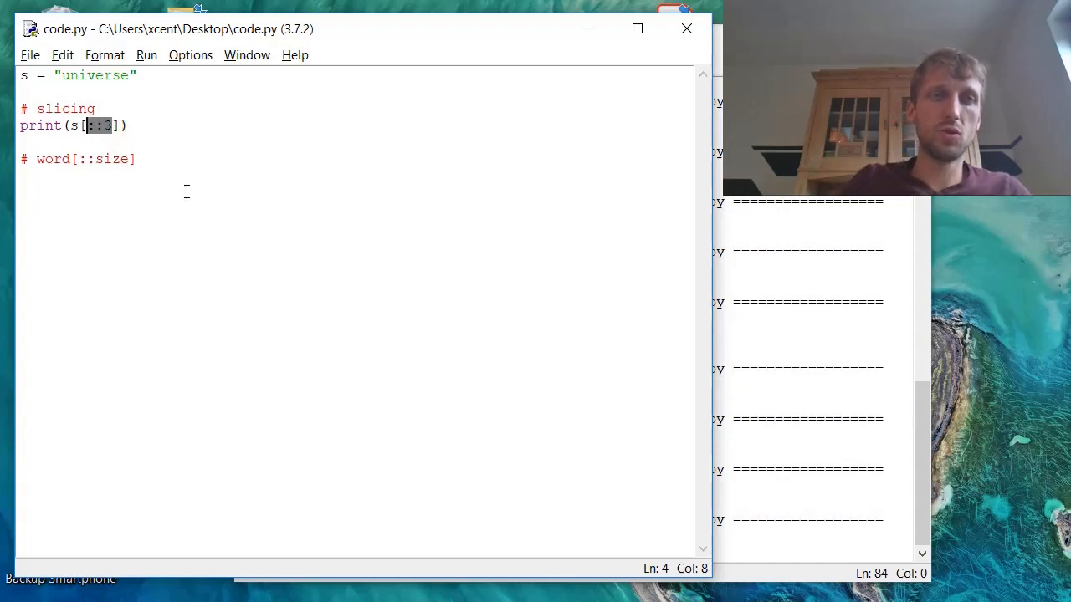
Step: Rewrite the slice as s[:4:2], run the script, and select the slice bounds
{"action": "type", "text": "2"}
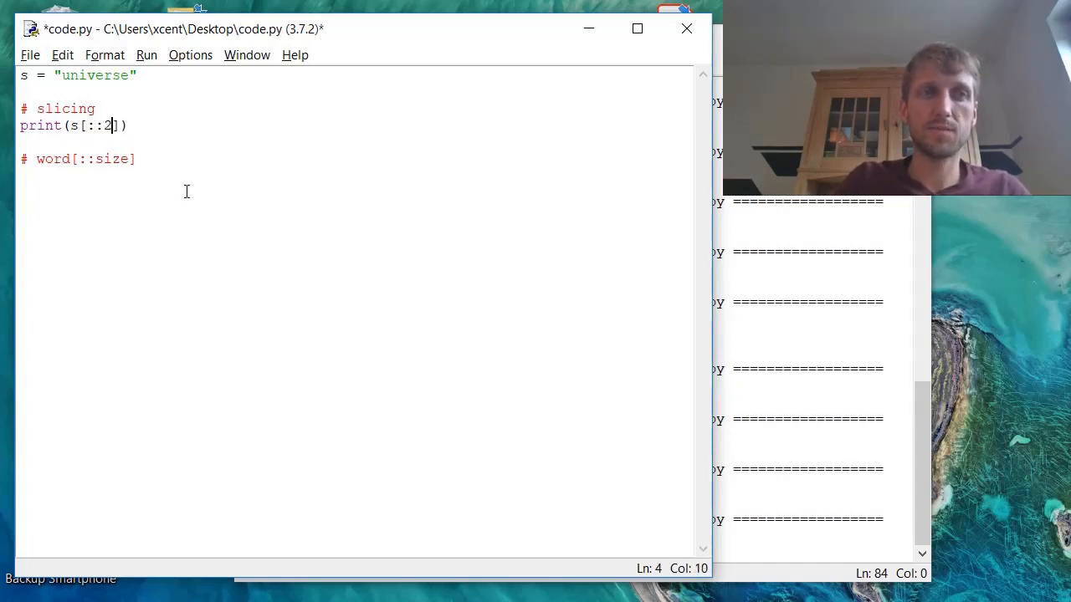
{"action": "key", "text": "BackSpace"}
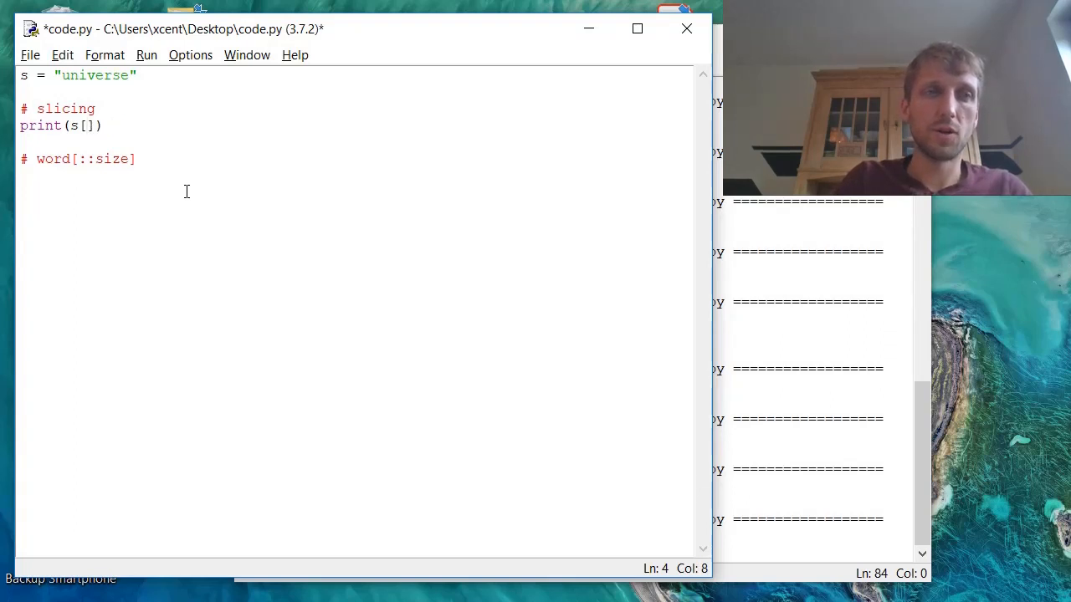
{"action": "type", "text": ":"}
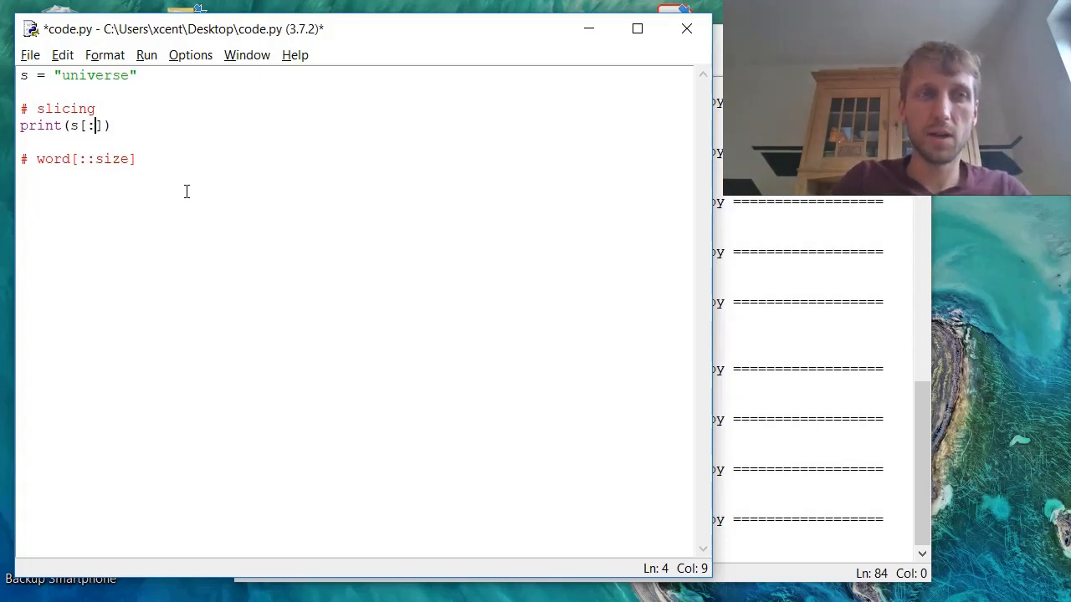
{"action": "type", "text": "4:"}
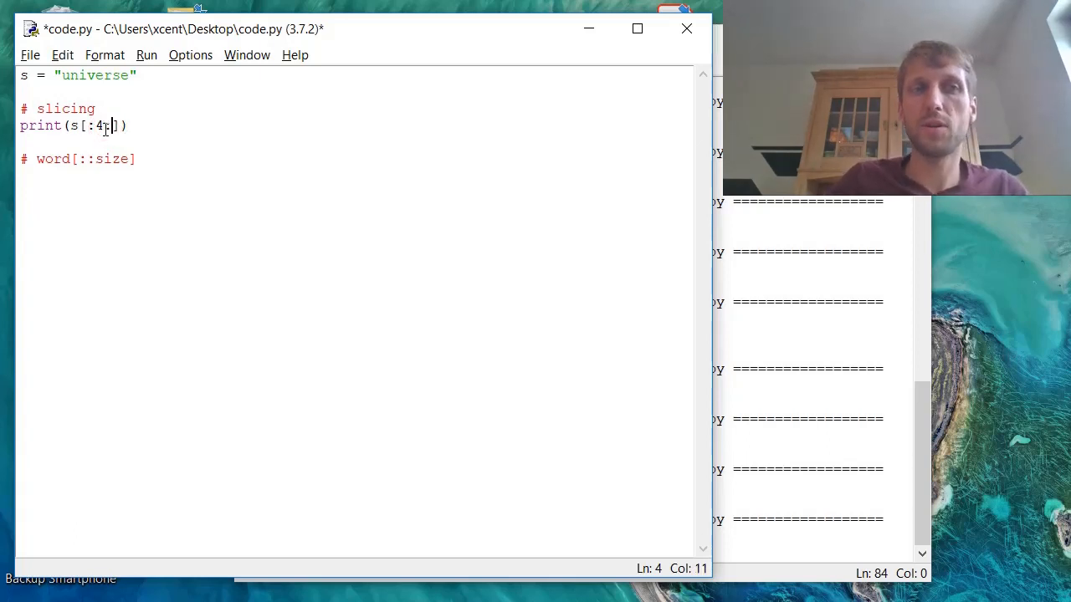
{"action": "key", "text": "F5"}
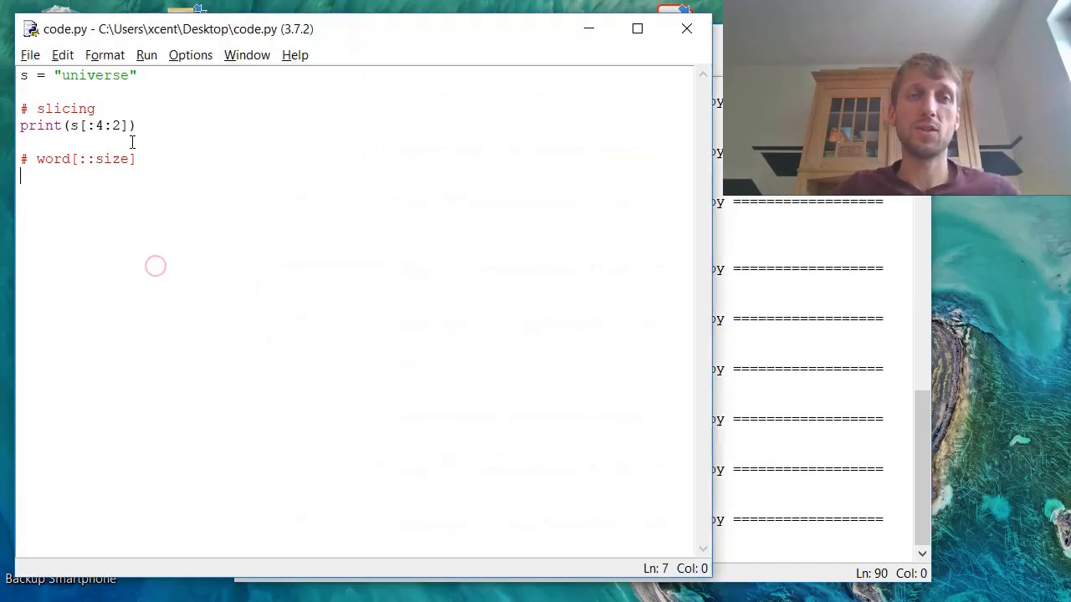
{"action": "left_click_drag", "start_coordinate": [84, 125], "coordinate": [123, 125]}
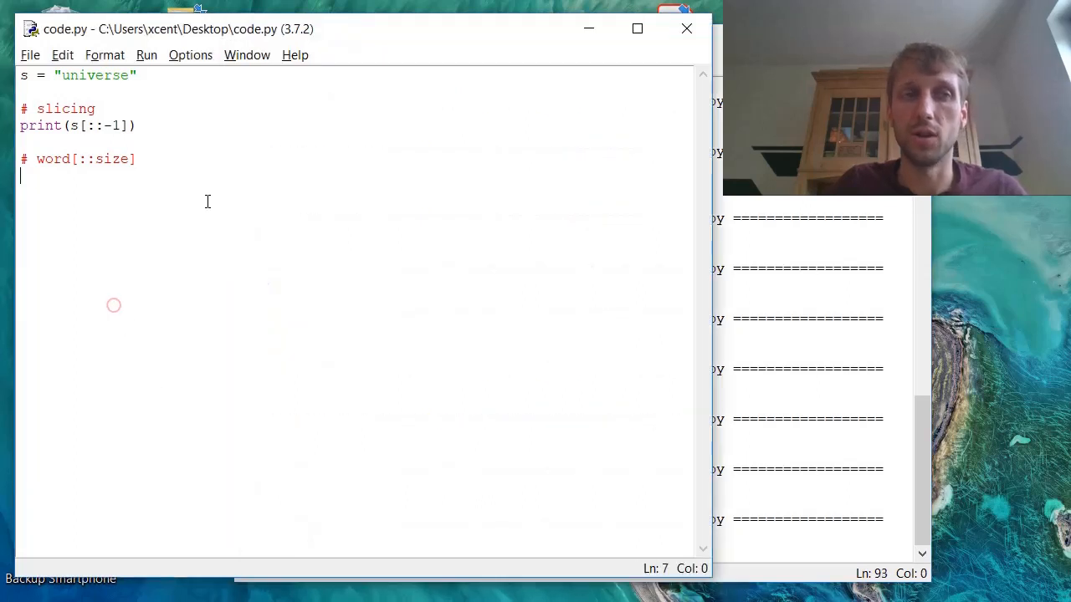
Step: Change the slice to step backwards by two with s[::-2] and run it
{"action": "left_click", "coordinate": [119, 125]}
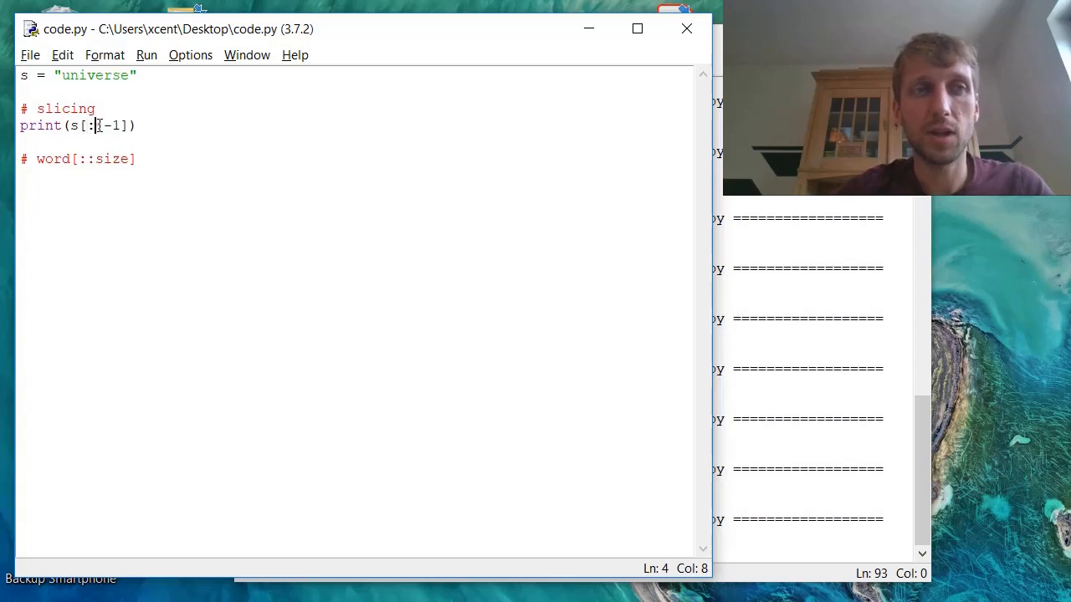
{"action": "type", "text": ":"}
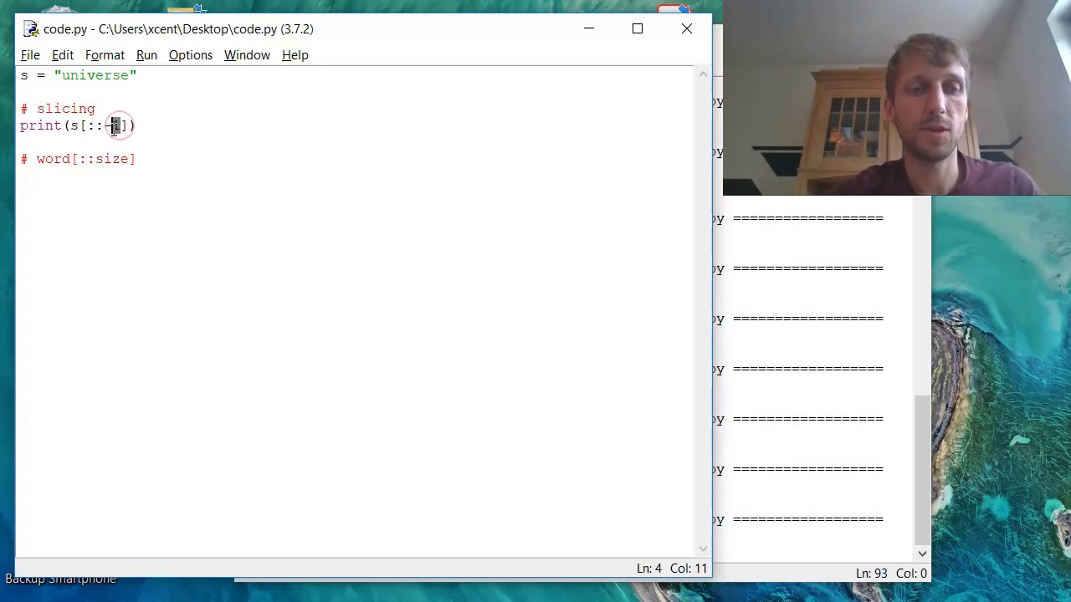
{"action": "type", "text": "2"}
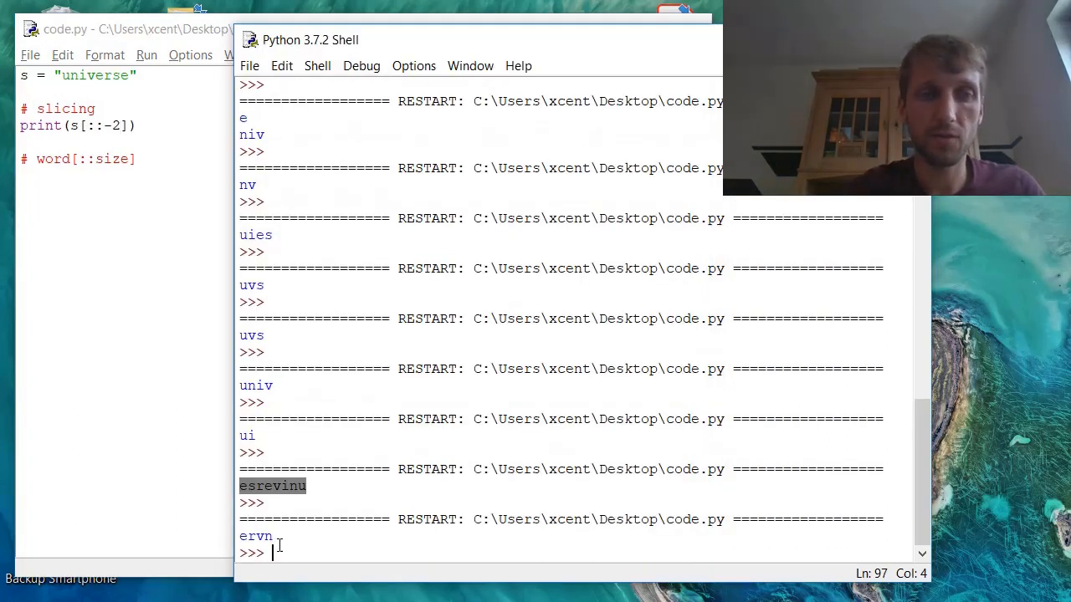
{"action": "double_click", "coordinate": [256, 536]}
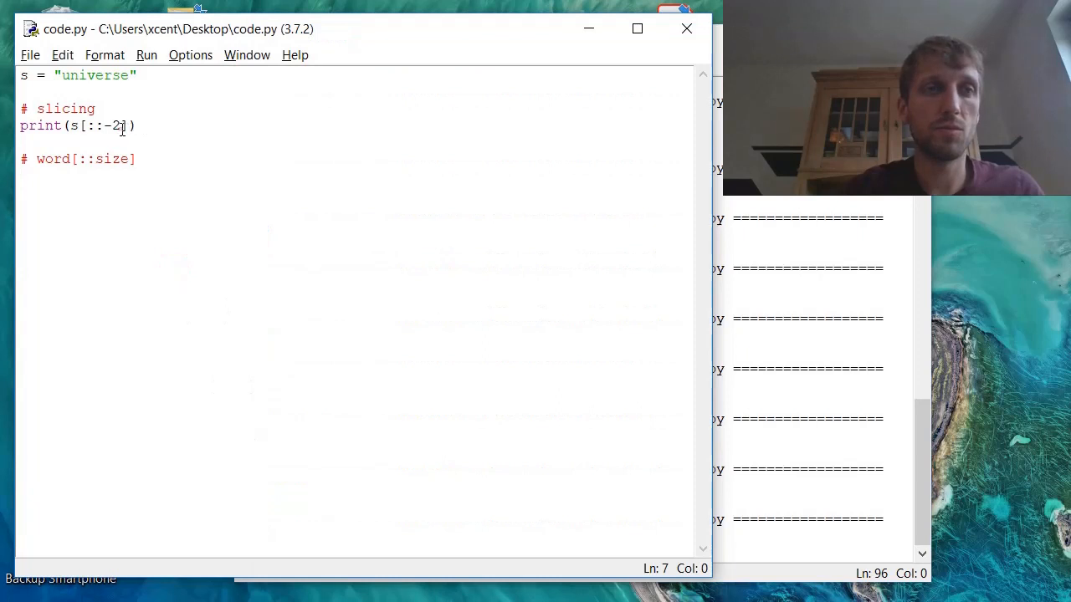
Step: Set the slice start to 5, giving s[5::-2], then save and run
{"action": "left_click", "coordinate": [84, 125]}
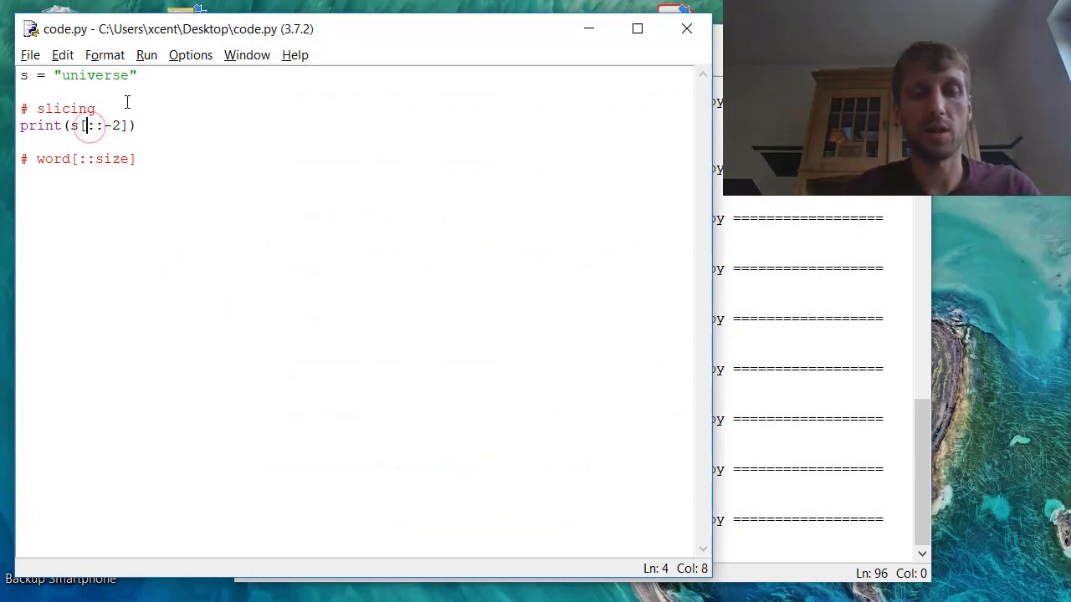
{"action": "type", "text": "5"}
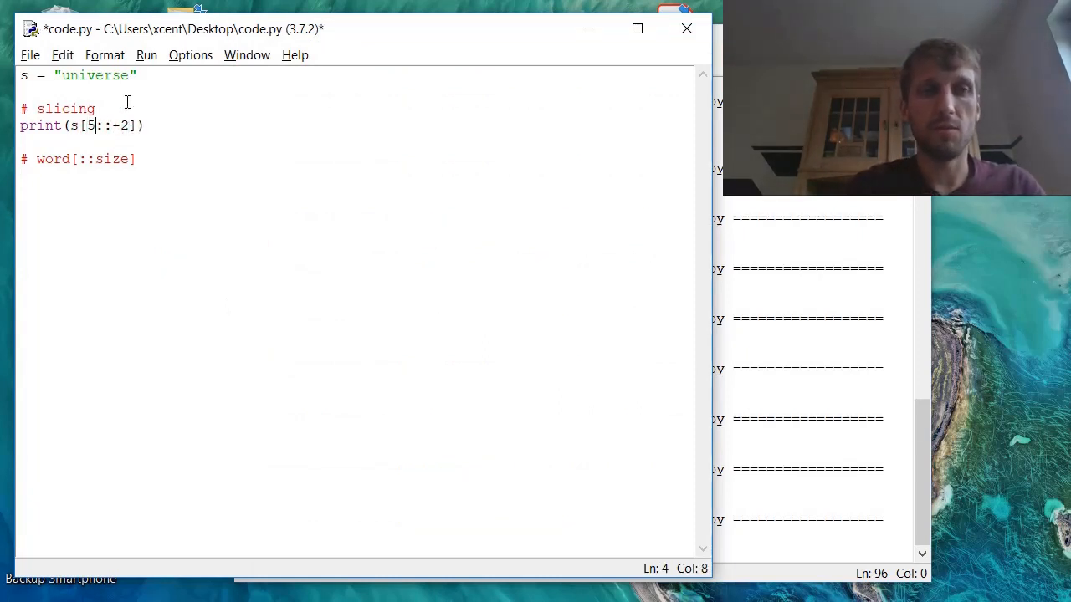
{"action": "key", "text": "ctrl+s"}
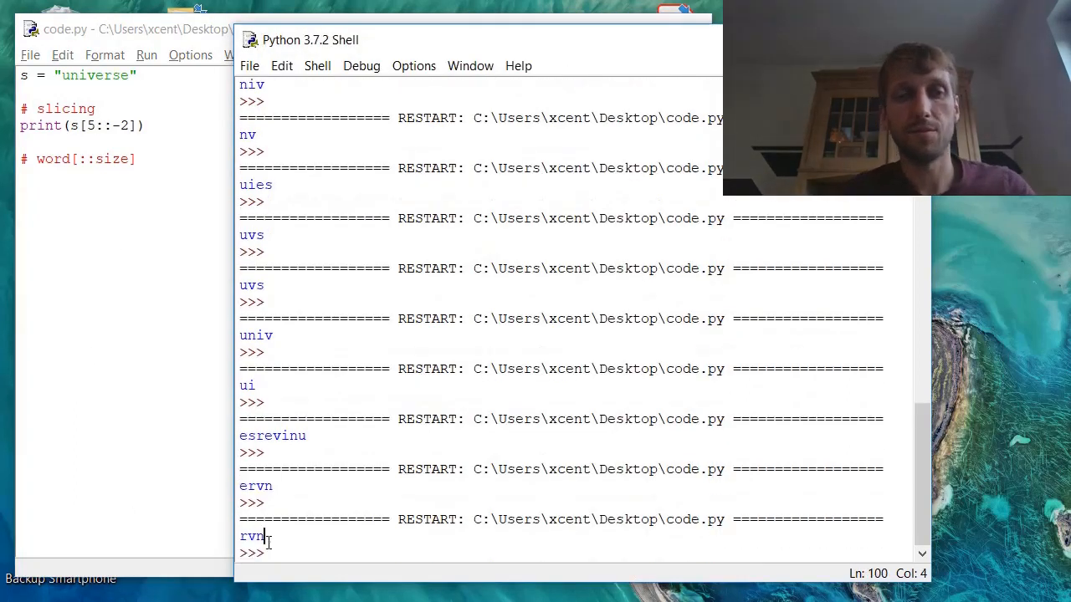
{"action": "double_click", "coordinate": [251, 536]}
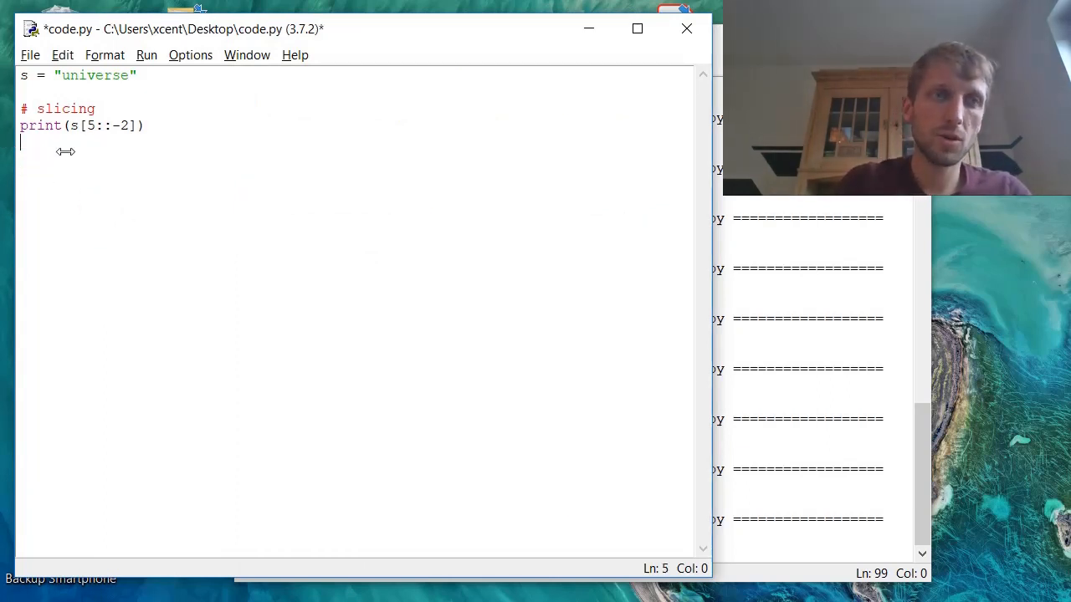
Step: Replace the slice with s[:1000], then save and run the script
{"action": "left_click_drag", "start_coordinate": [86, 126], "coordinate": [128, 126]}
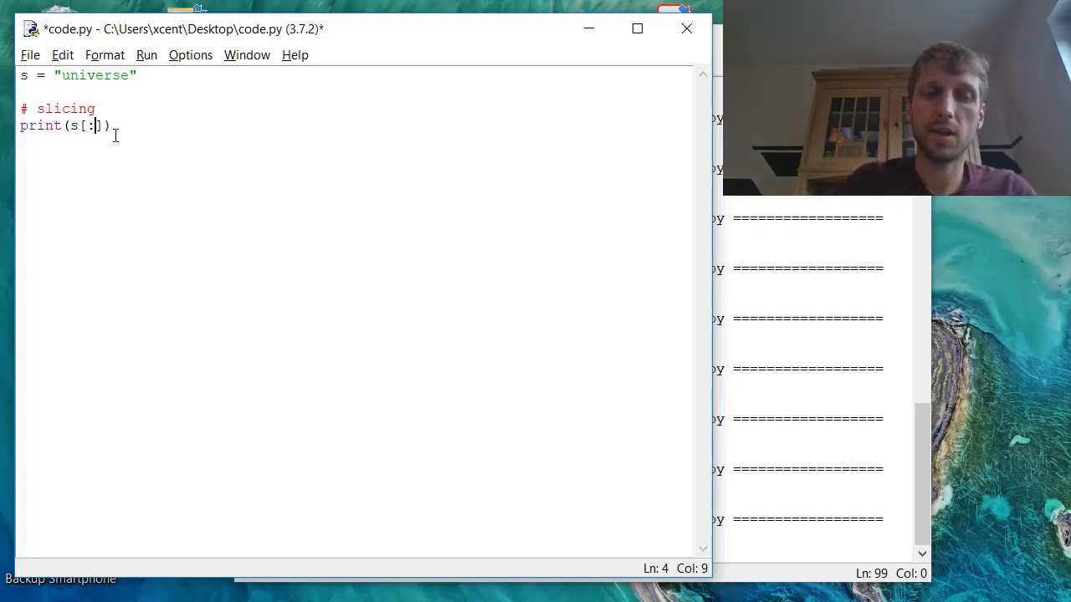
{"action": "type", "text": "1000"}
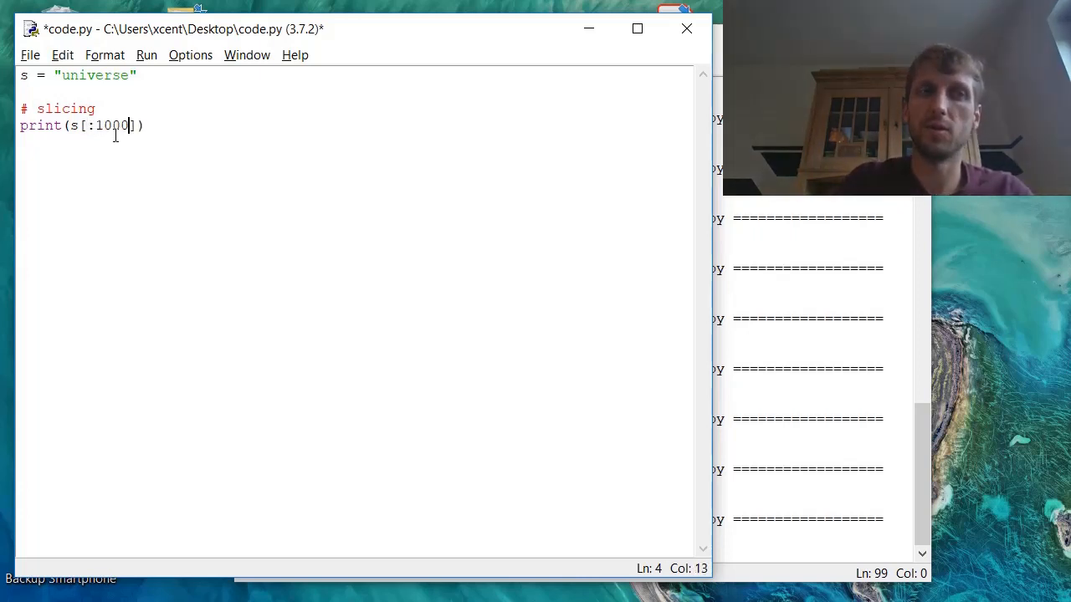
{"action": "key", "text": "ctrl+s"}
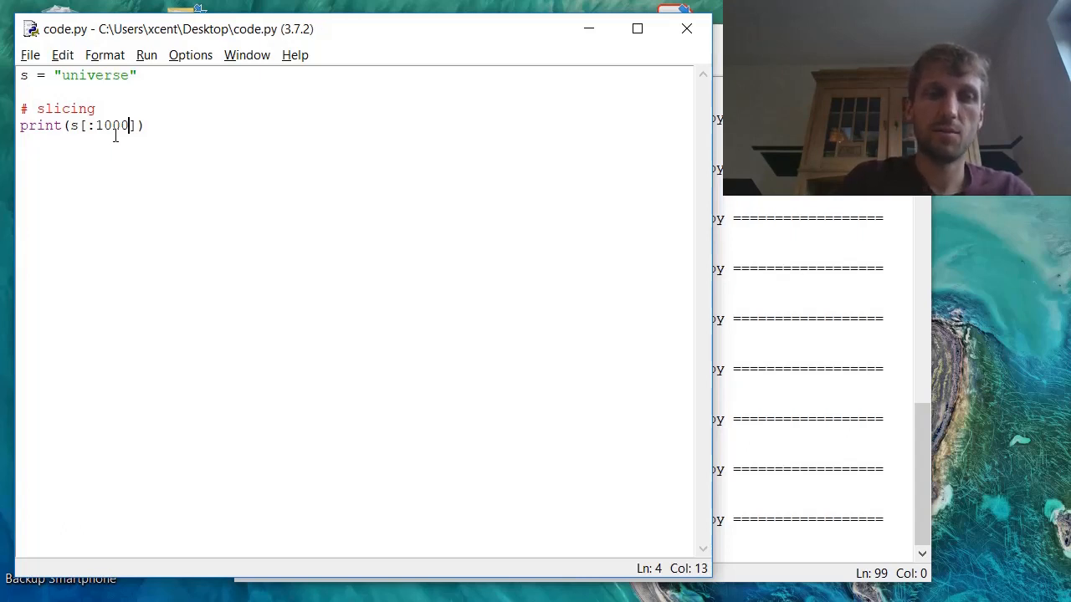
{"action": "key", "text": "F5"}
{"action": "type", "text": "s = ["}
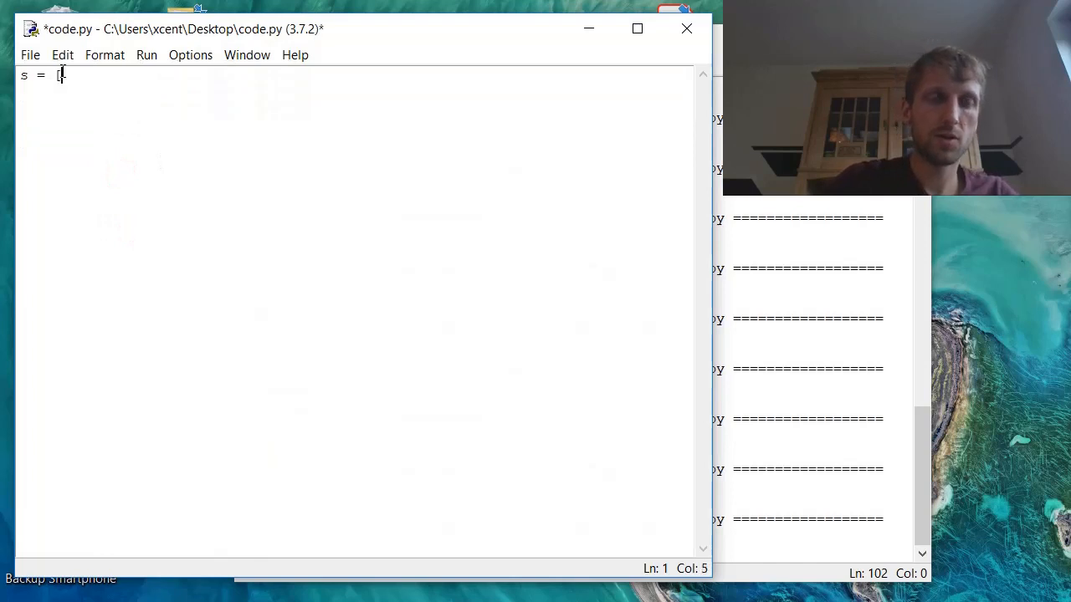
Step: Define s = [1, 2, 3, 4, 5], run print(s[::2]), then save print(s[4::])
{"action": "type", "text": "1, 2, 3"}
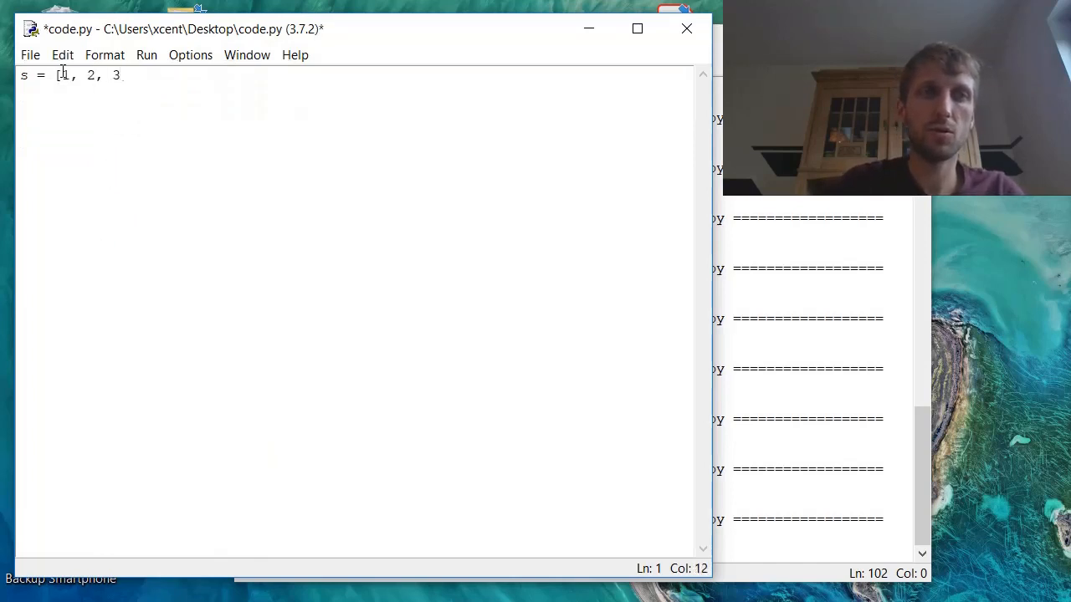
{"action": "type", "text": ", 4, 5]"}
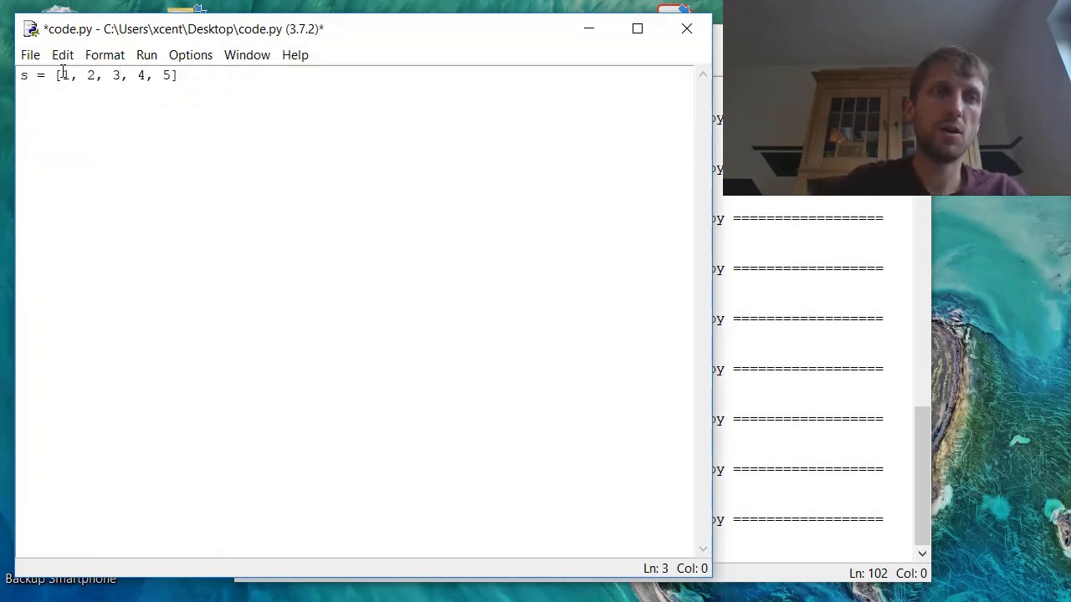
{"action": "type", "text": "print(s["}
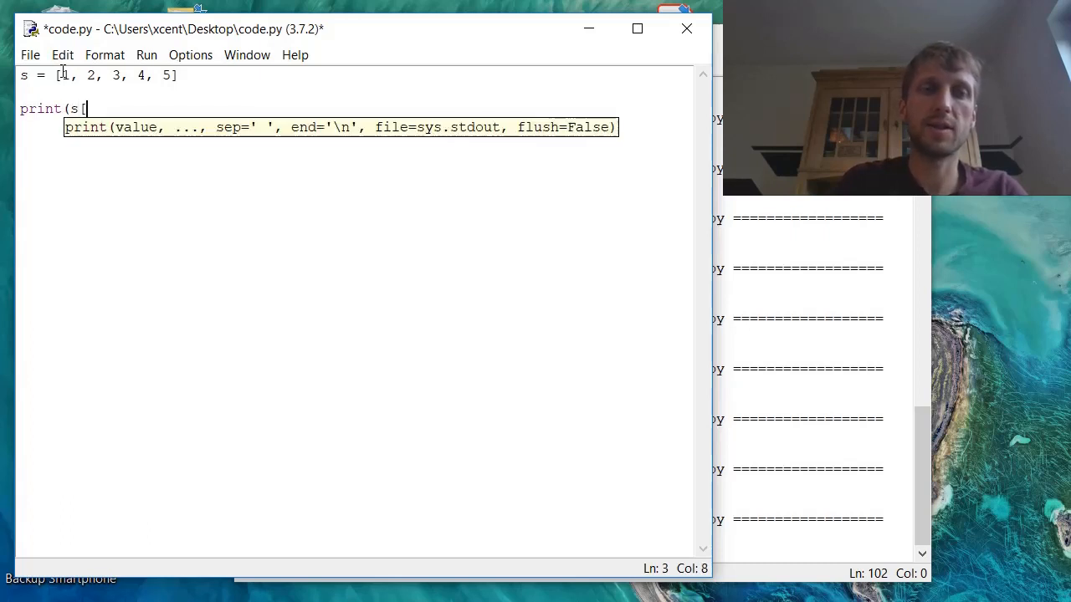
{"action": "type", "text": "::2])"}
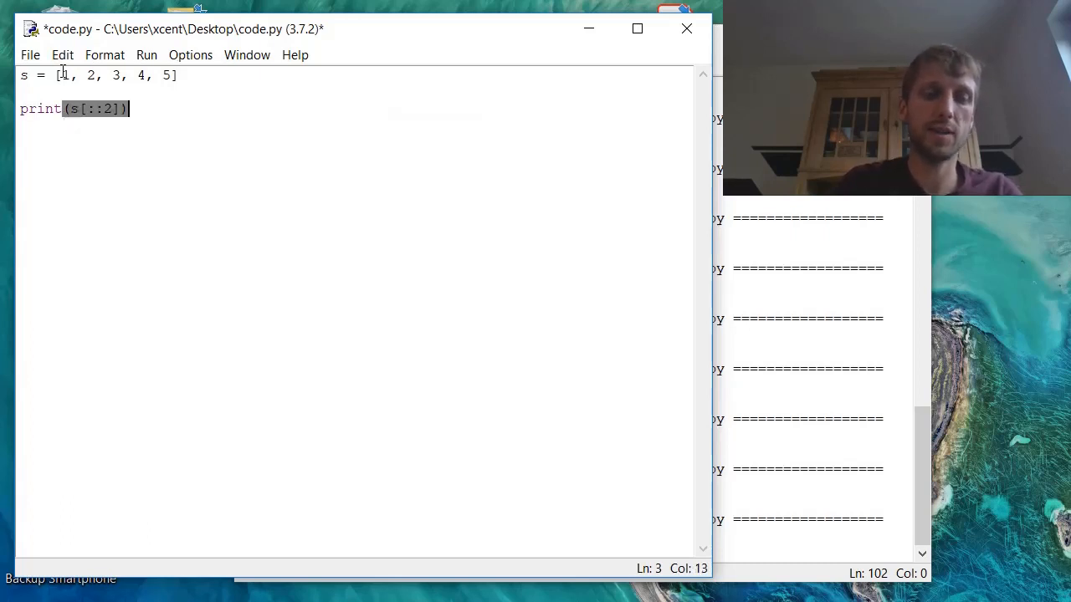
{"action": "key", "text": "F5"}
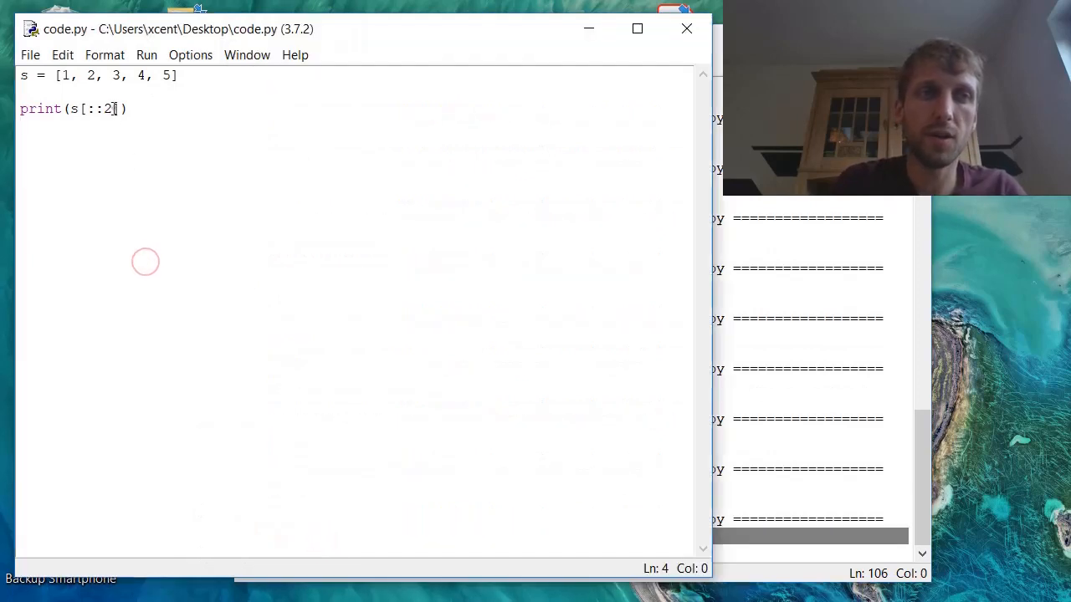
{"action": "type", "text": "-1"}
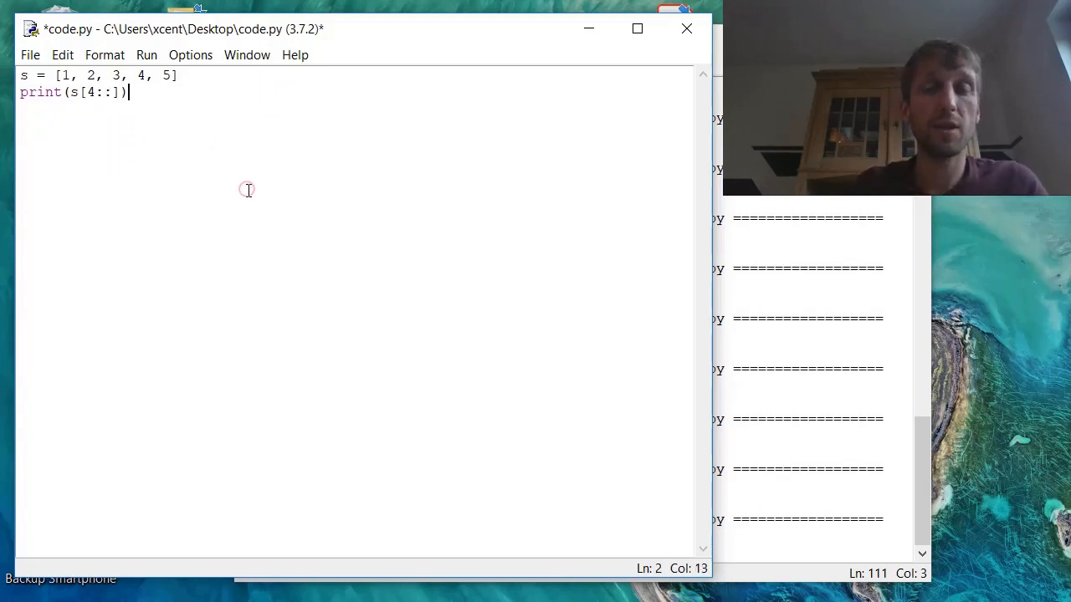
{"action": "mouse_move", "coordinate": [259, 163]}
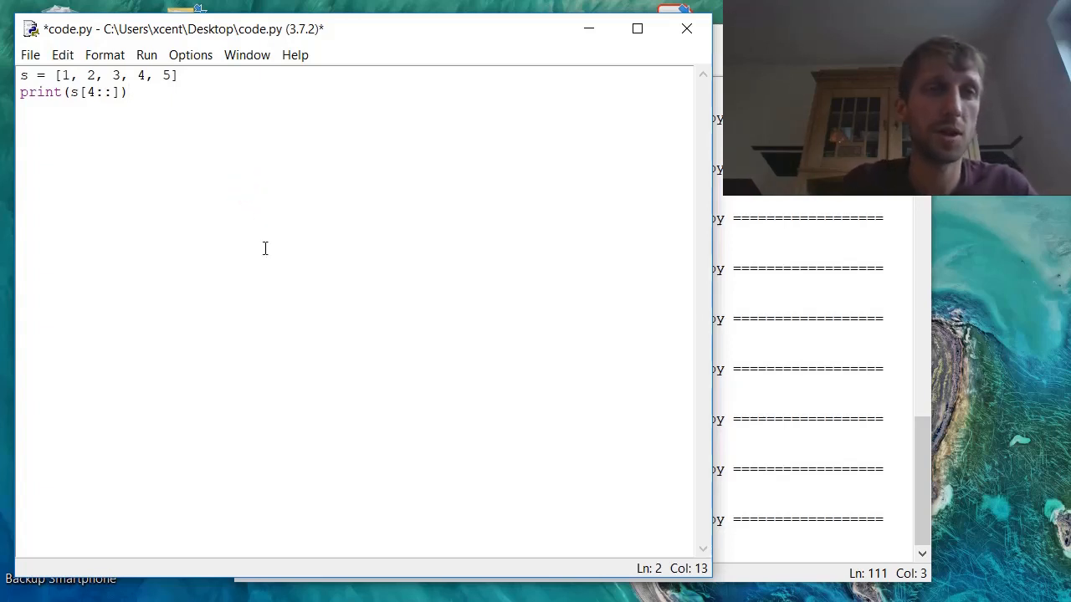
{"action": "key", "text": "ctrl+s"}
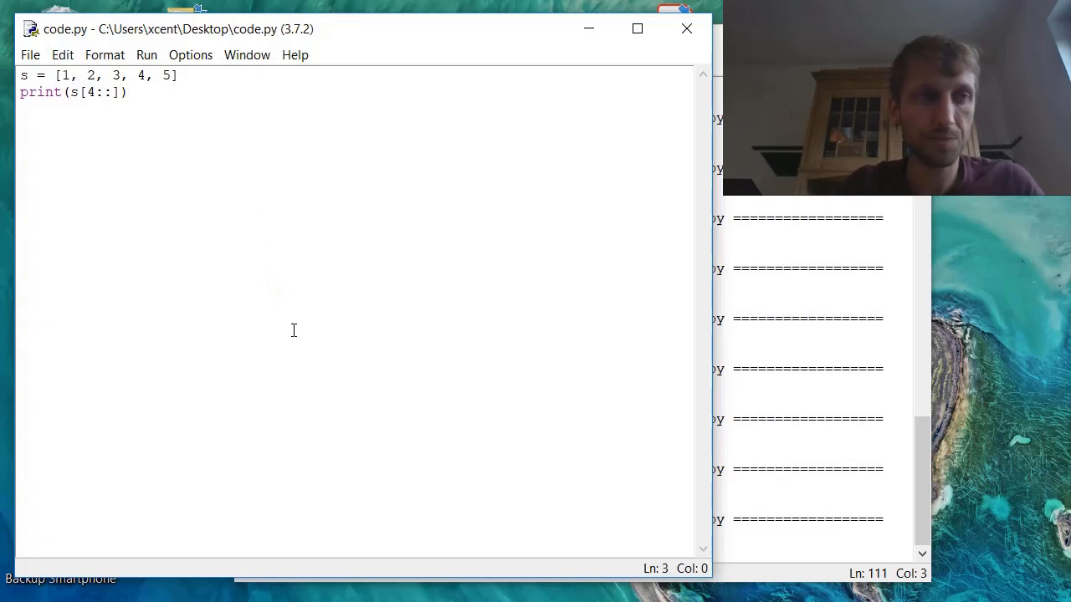